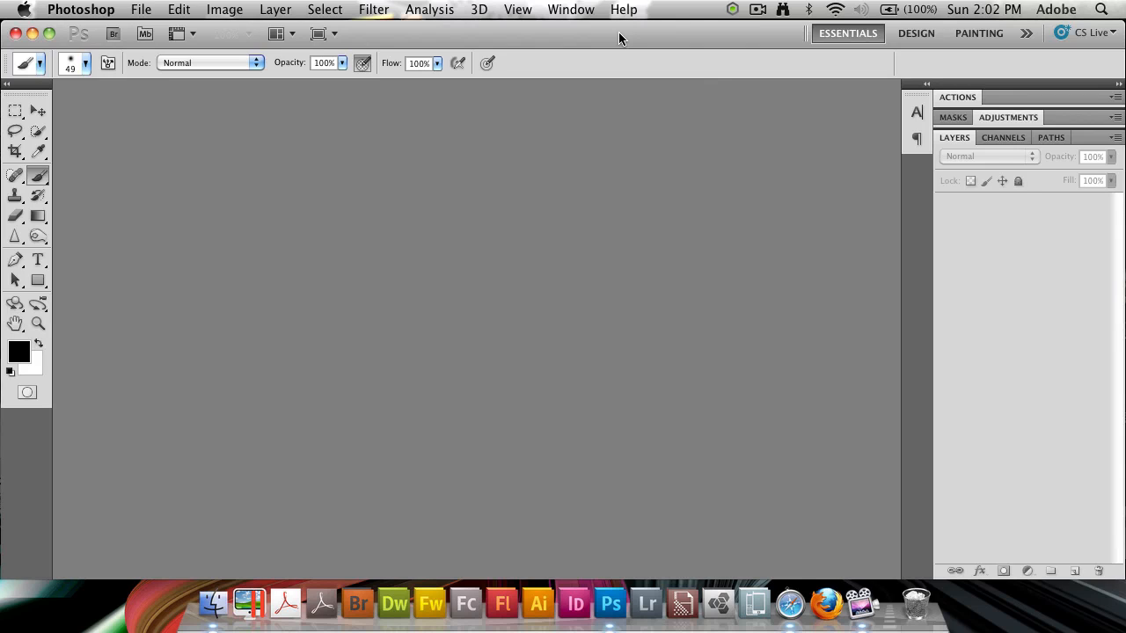
Start a new document from the File menu, showing the 600×600 px, 72 ppi RGB settings.
left_click(140, 9)
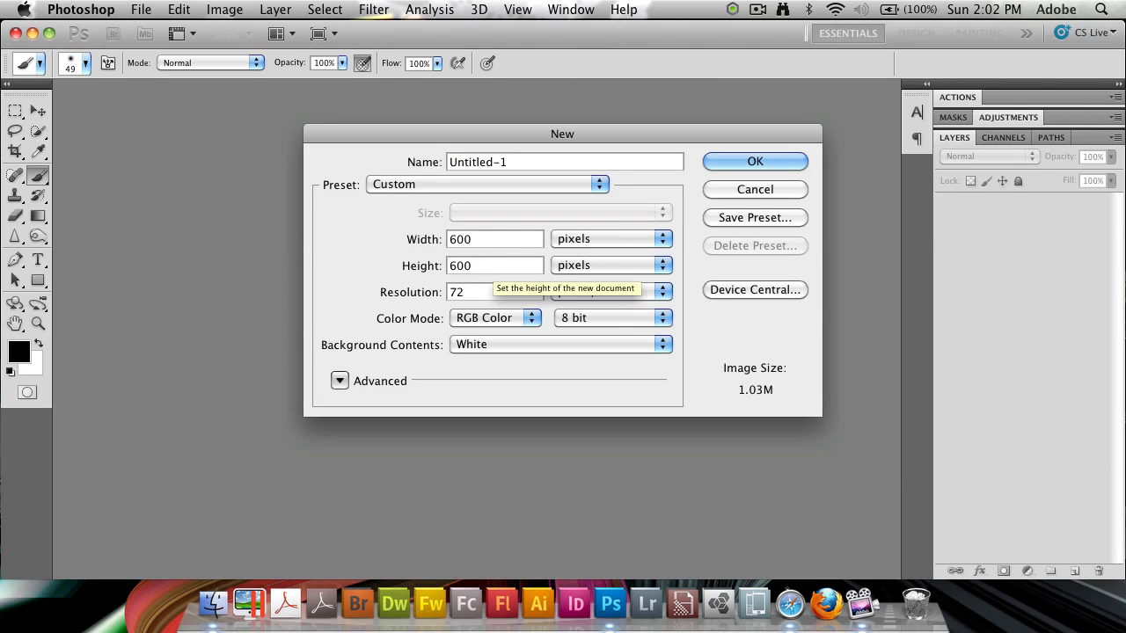
Create the blank white 600×600 document and head to the Filter menu.
left_click(753, 162)
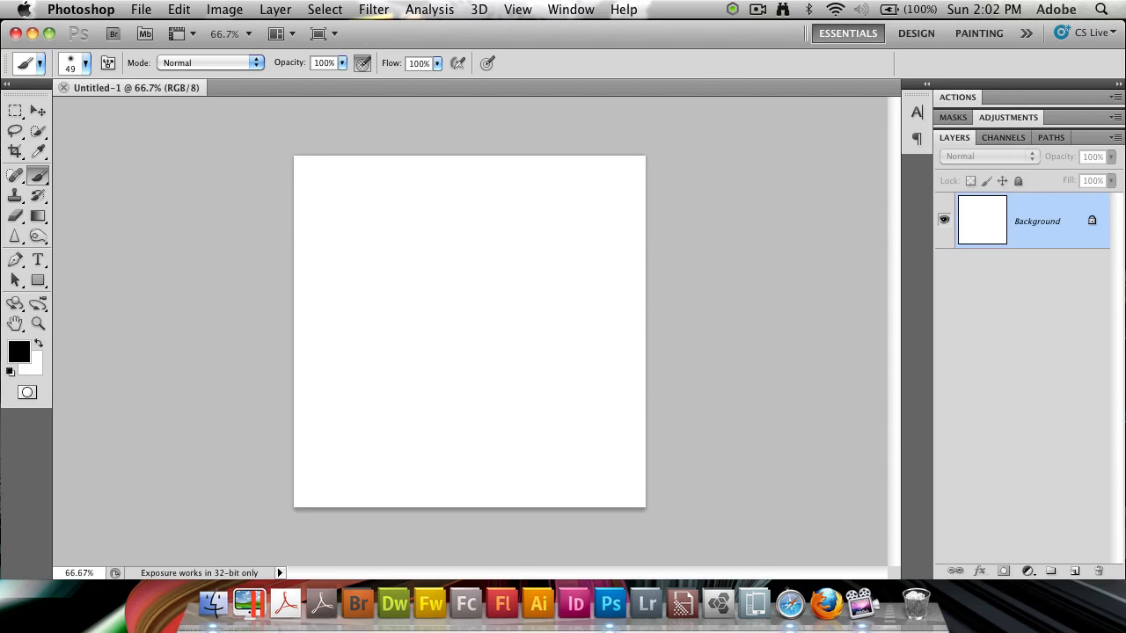
left_click(373, 11)
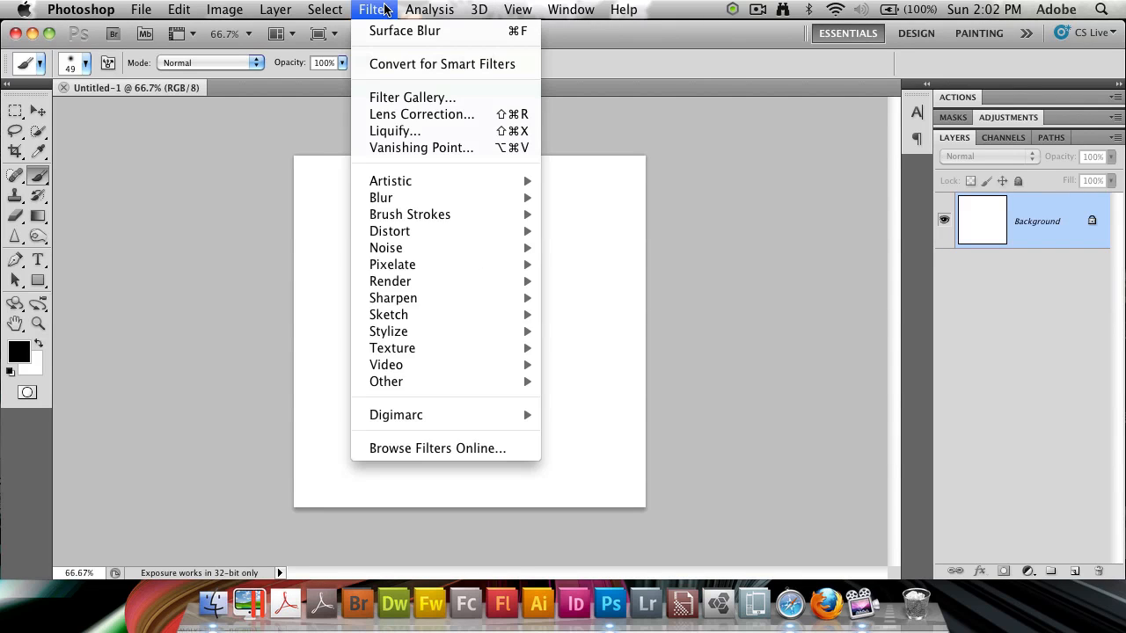
mouse_move(391, 281)
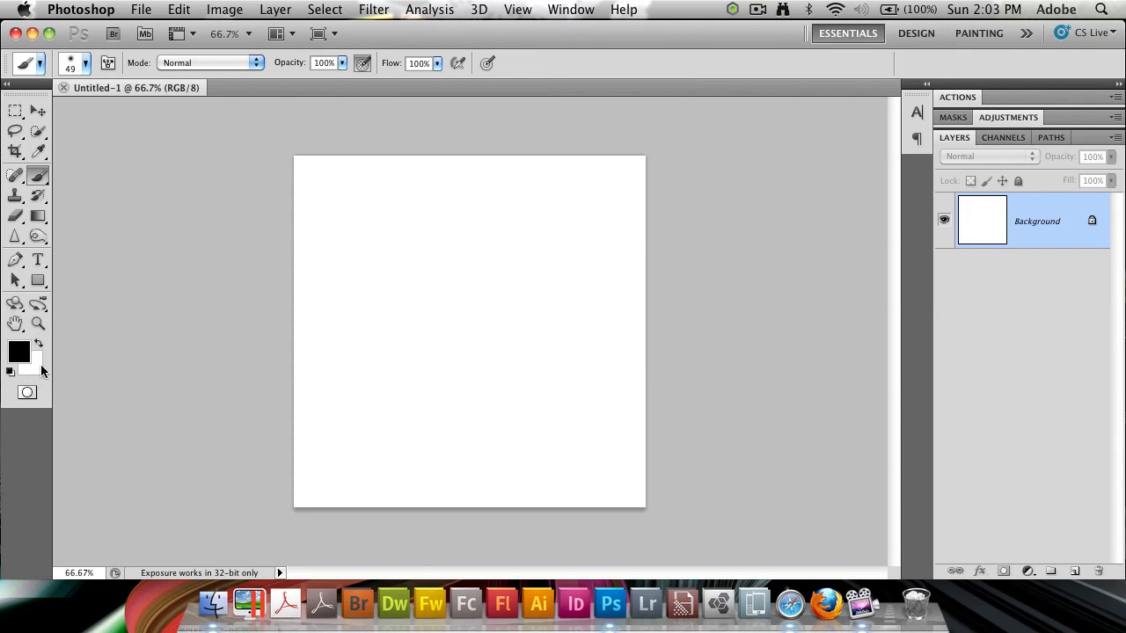
mouse_move(39, 361)
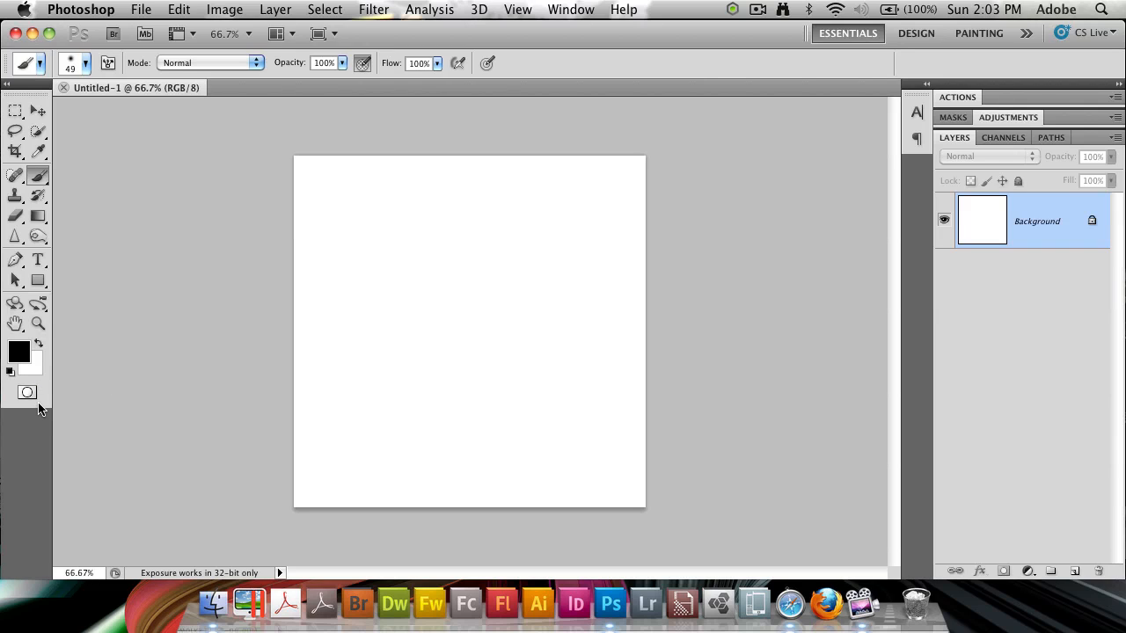
mouse_move(191, 88)
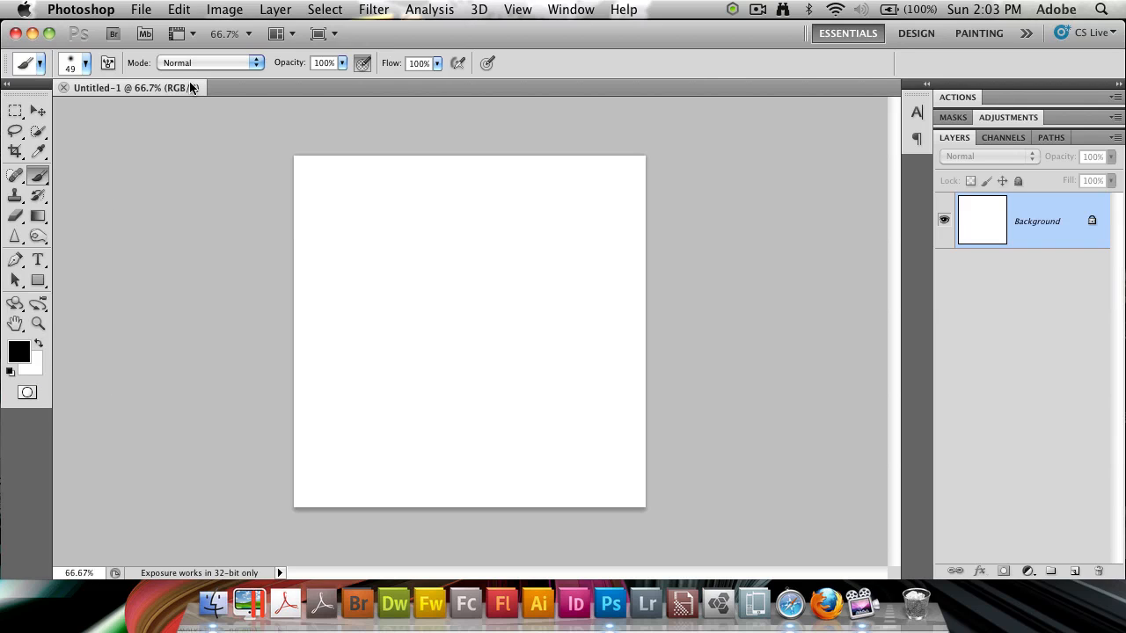
mouse_move(373, 11)
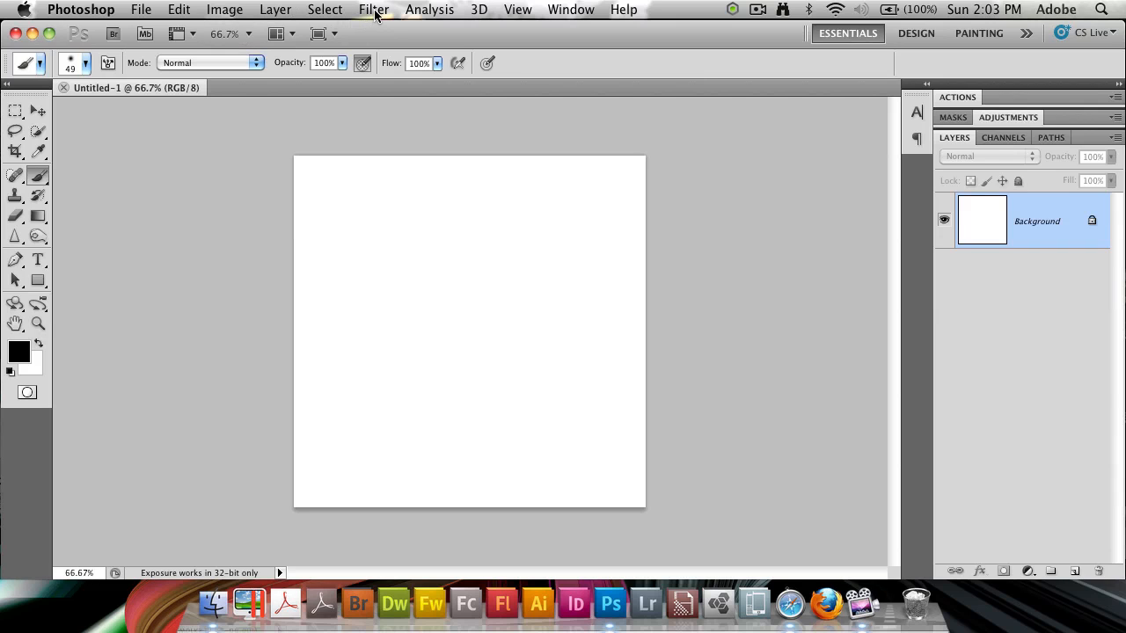
Fill the Background with the Fibers render filter at variance 4, strength 10.
left_click(373, 10)
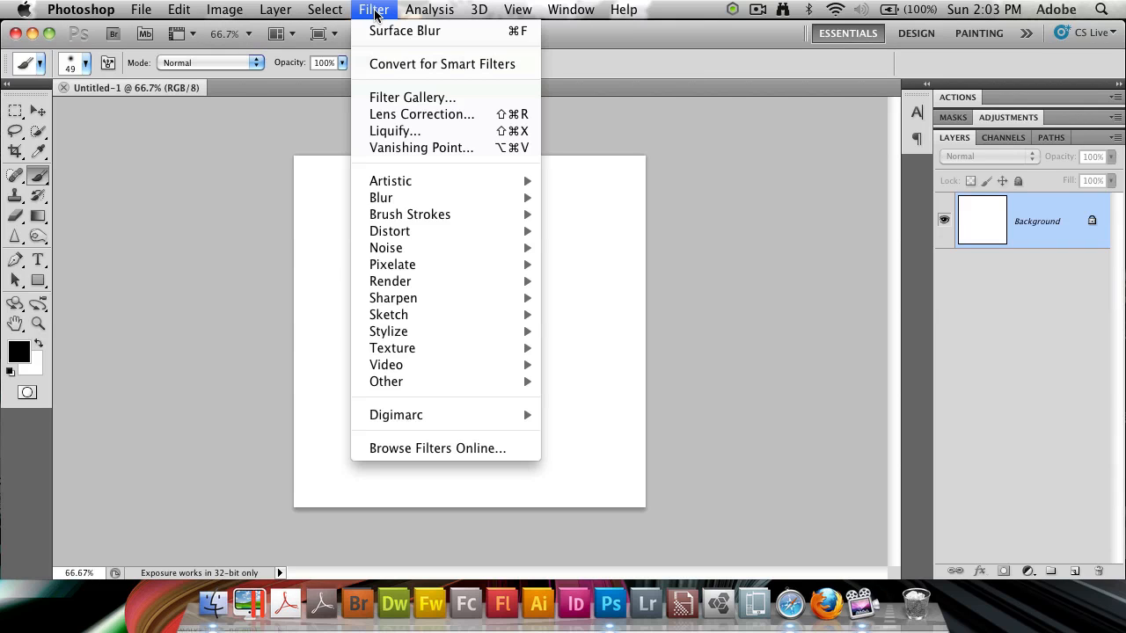
mouse_move(391, 281)
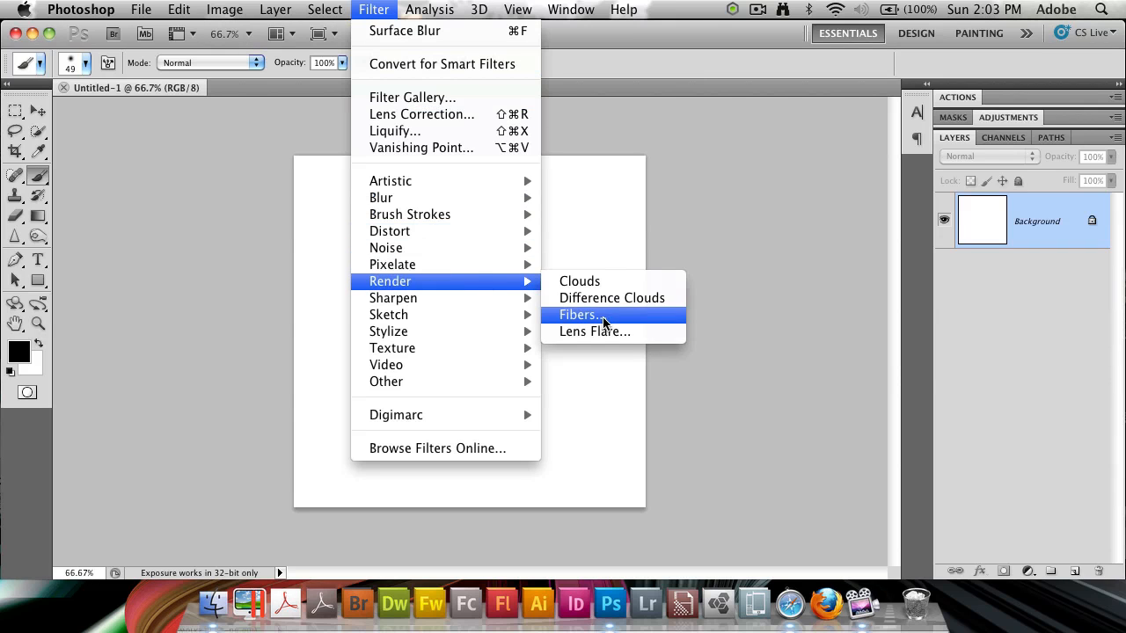
left_click(578, 313)
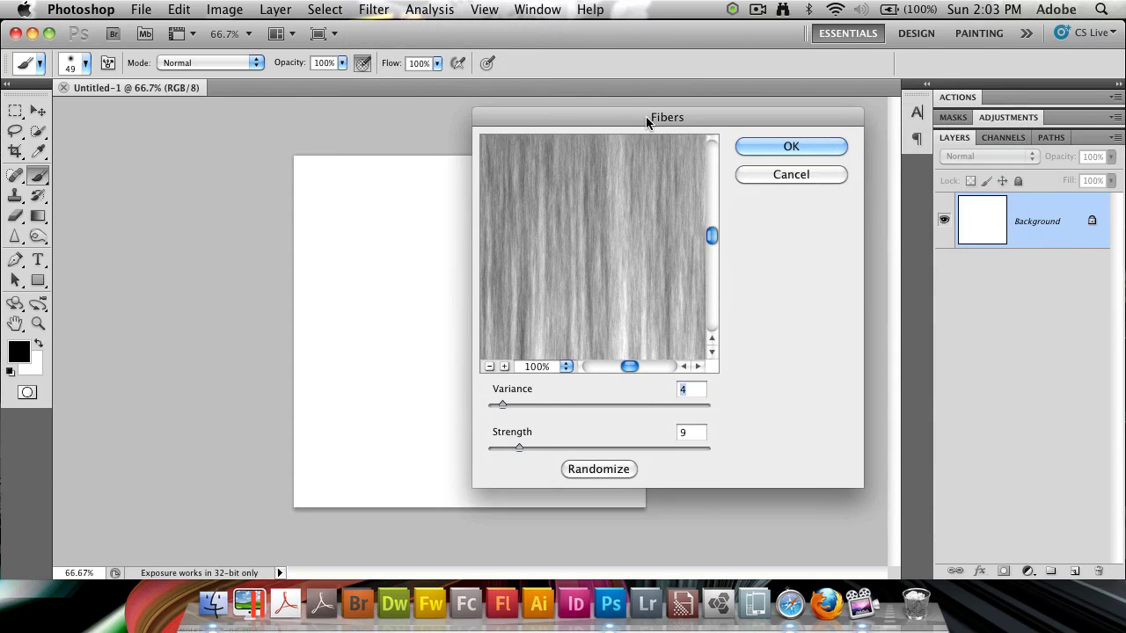
left_click_drag(667, 116, 715, 80)
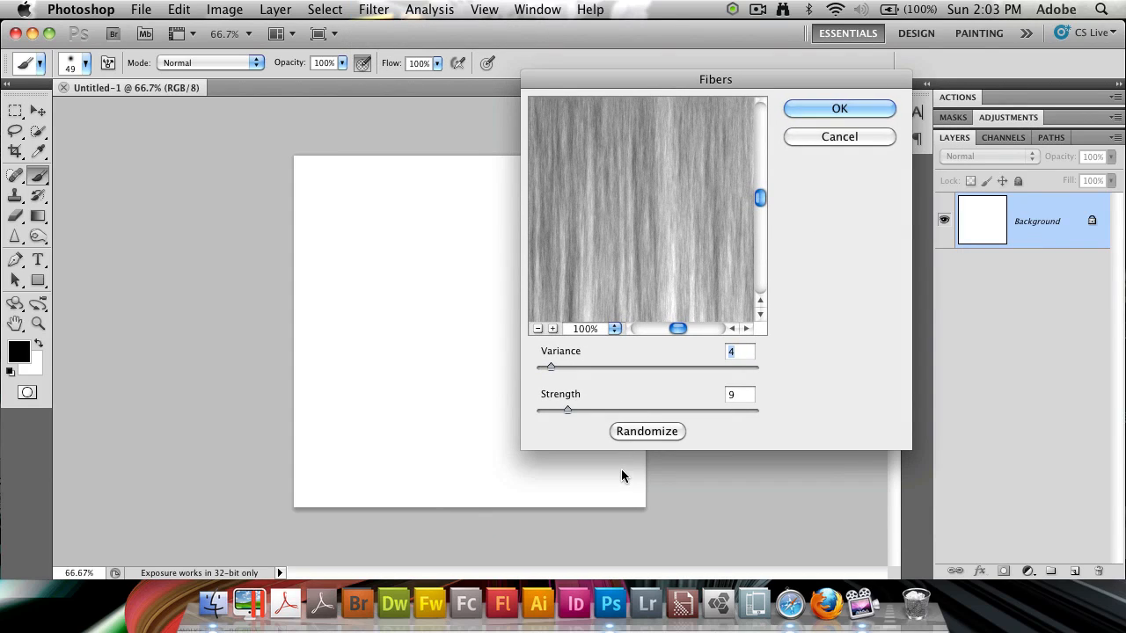
mouse_move(552, 370)
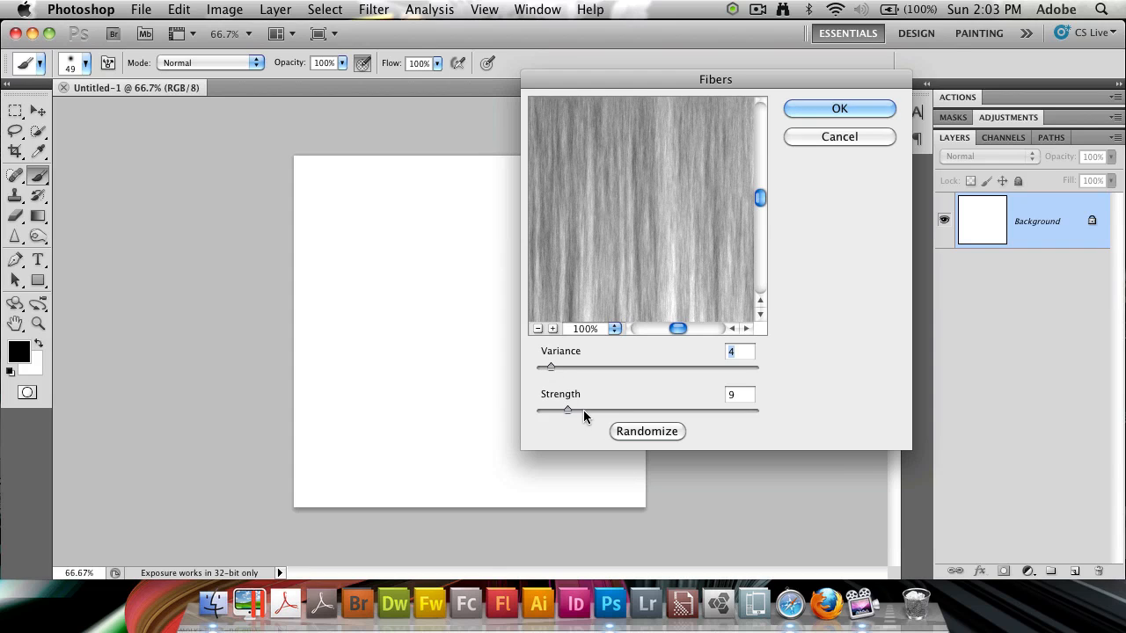
left_click_drag(566, 410, 570, 410)
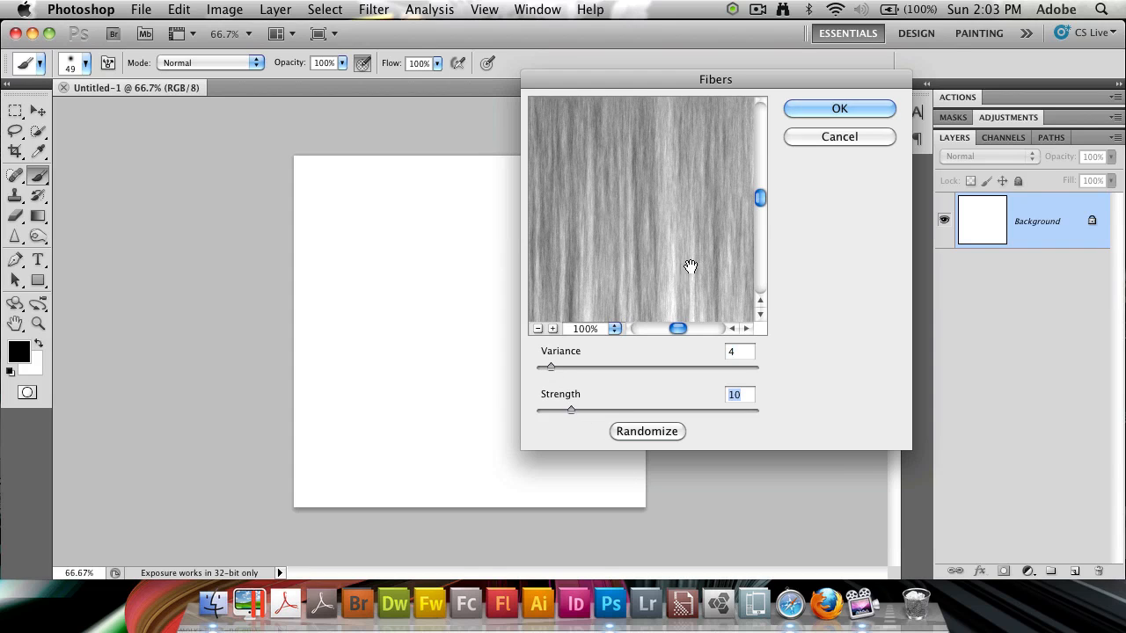
left_click(837, 109)
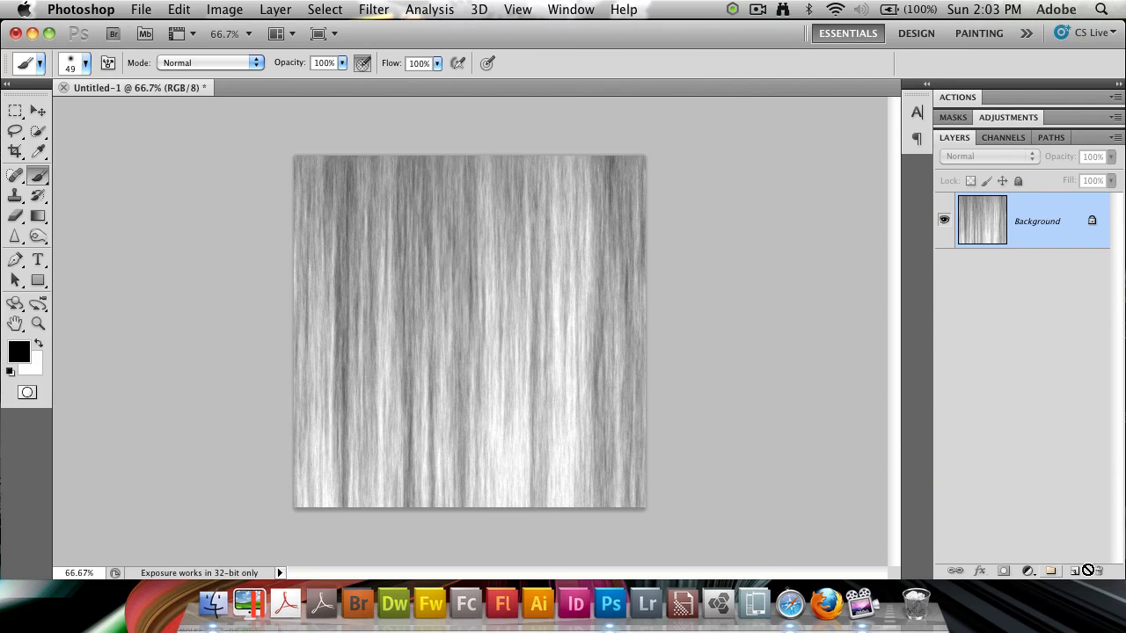
mouse_move(838, 271)
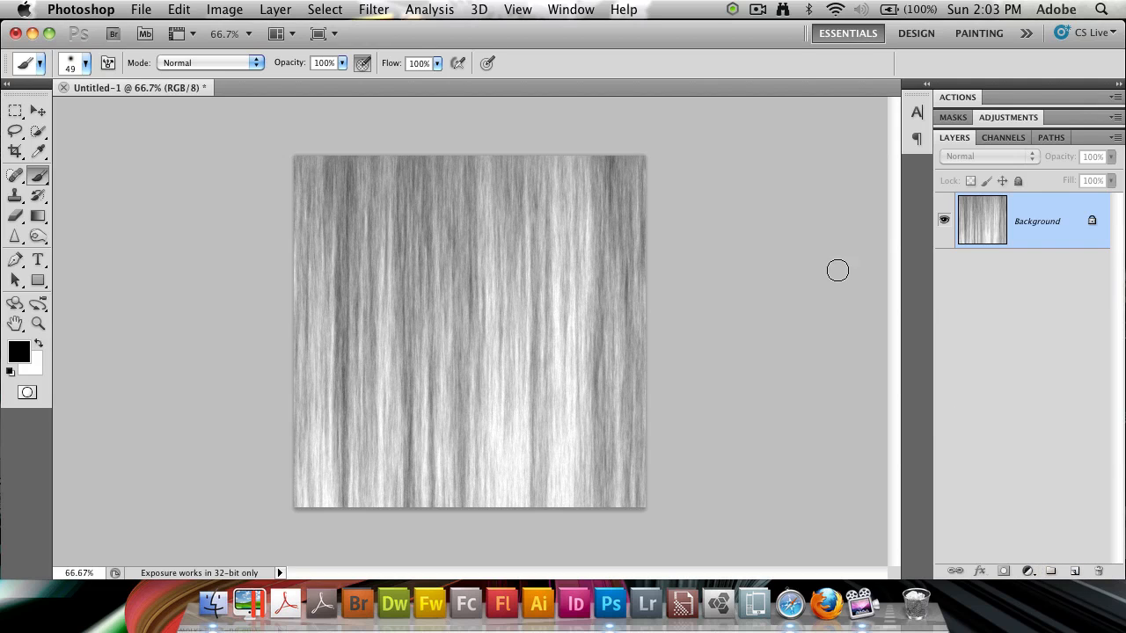
Add a colorizing Hue/Saturation layer and pull the fibers toward a dark, rich red.
left_click(1027, 570)
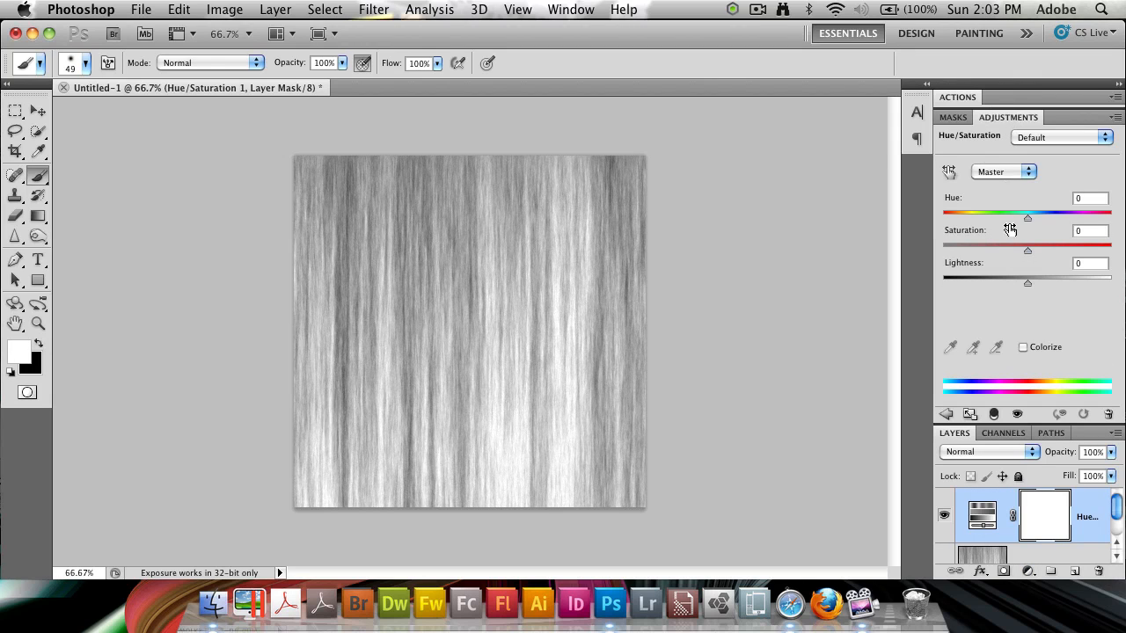
left_click(1023, 347)
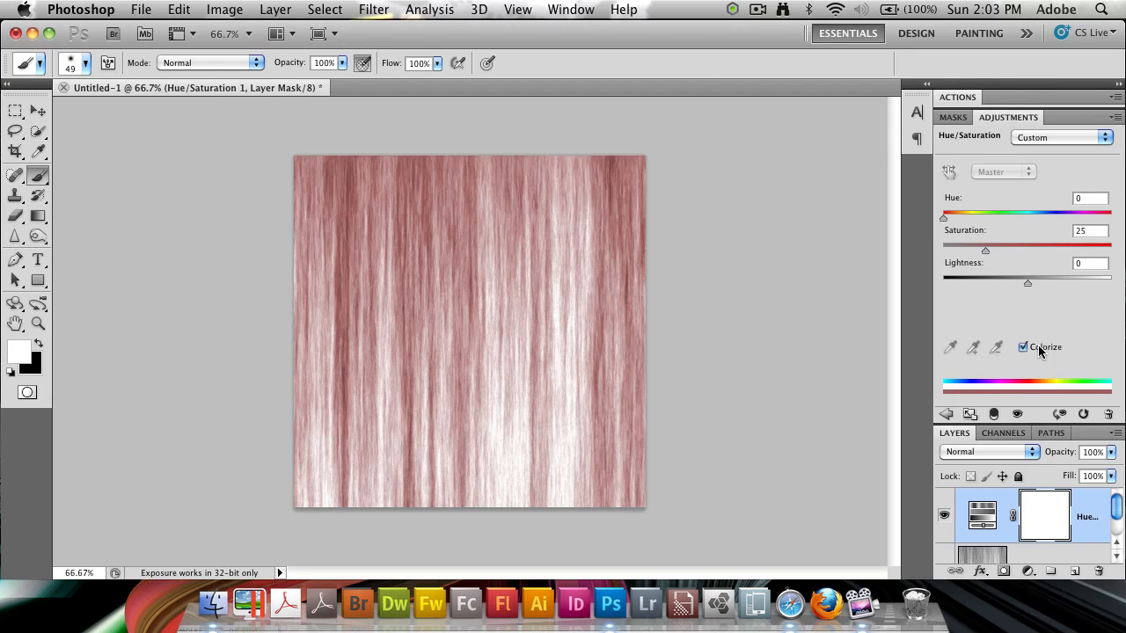
left_click_drag(943, 220, 948, 220)
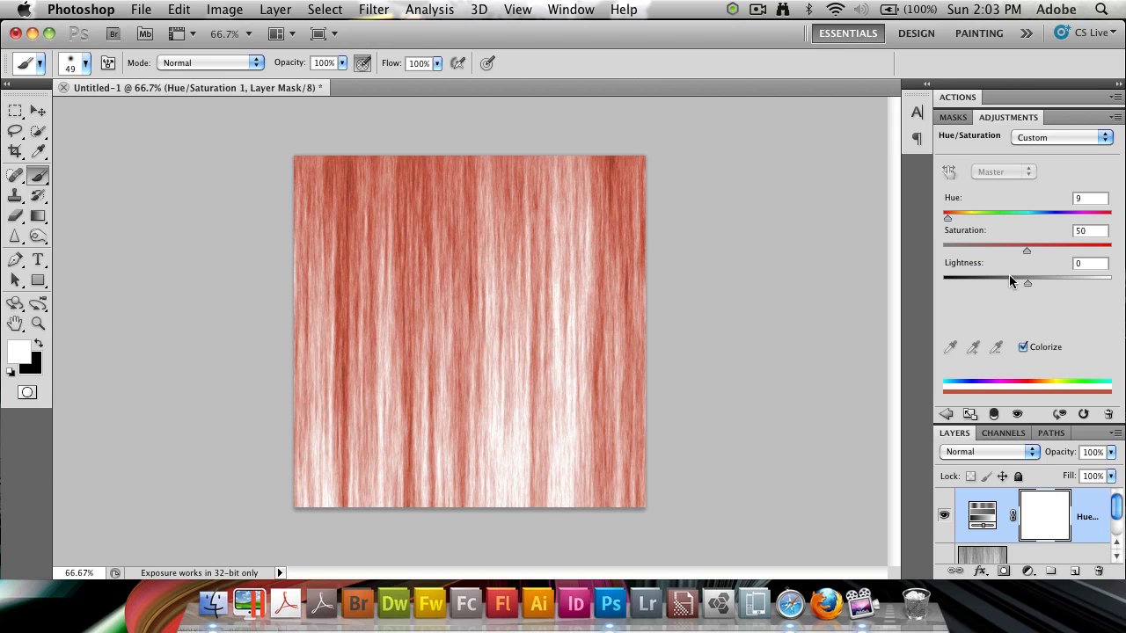
left_click_drag(1027, 277, 961, 276)
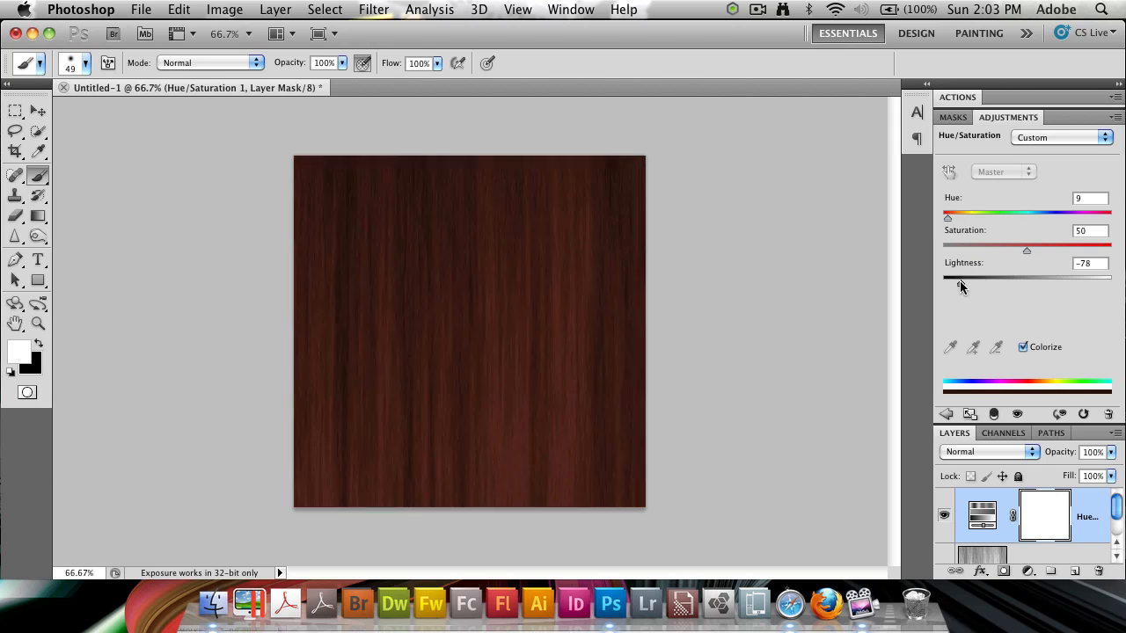
left_click_drag(961, 278, 964, 278)
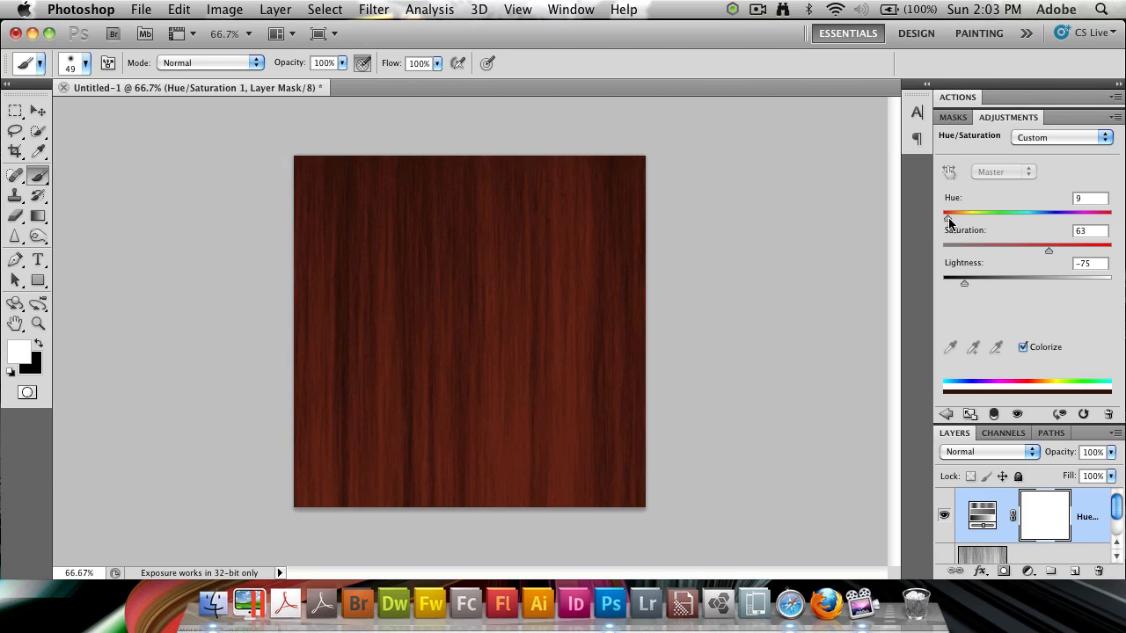
left_click_drag(964, 213, 967, 213)
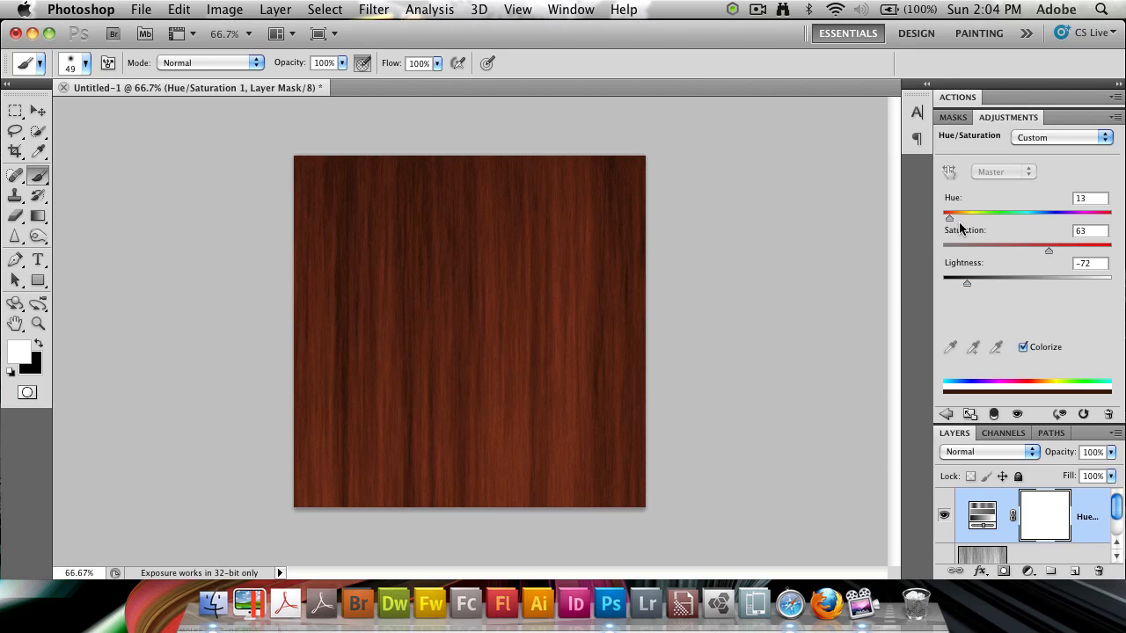
Fine-tune the tint to hue 8, saturation 71, lightness -75, then select the Background layer.
left_click_drag(950, 218, 954, 218)
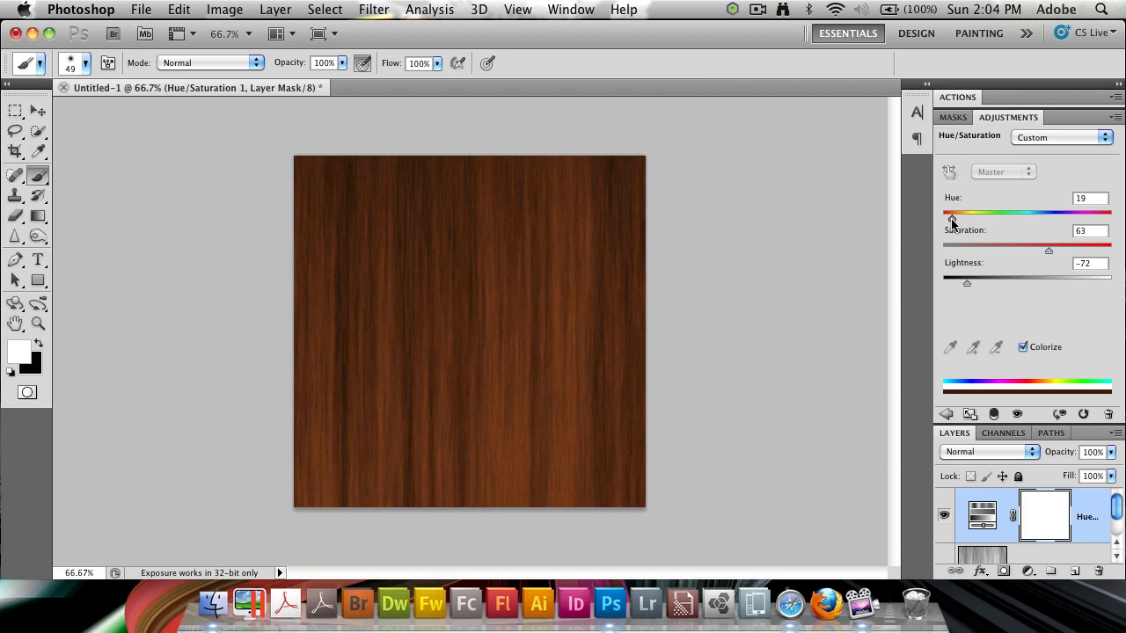
left_click_drag(950, 218, 950, 219)
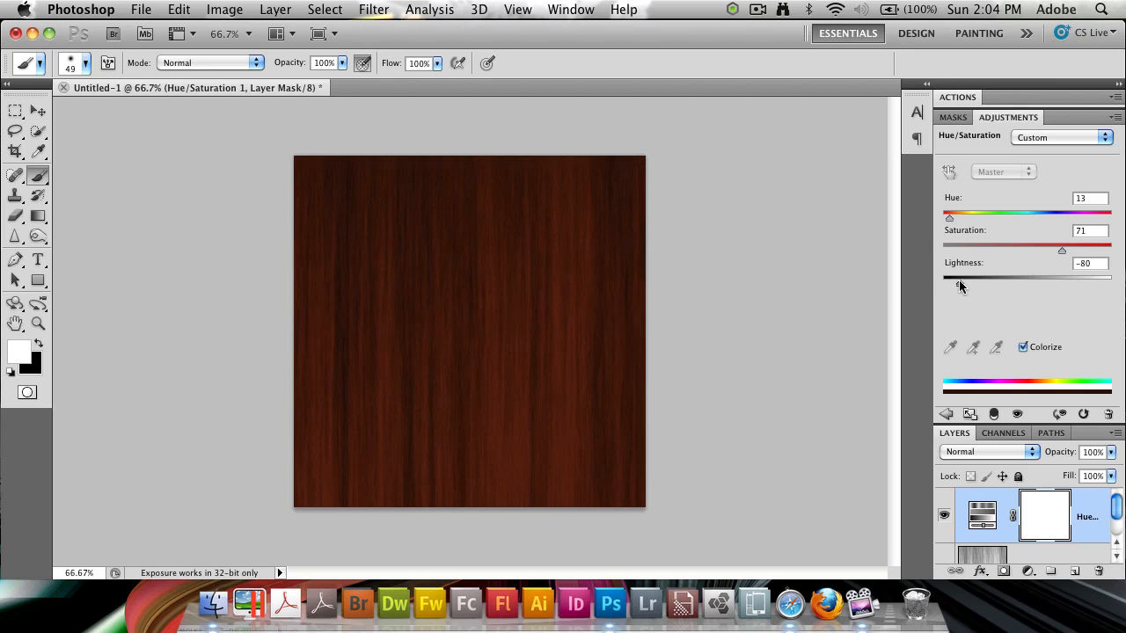
left_click_drag(959, 280, 964, 282)
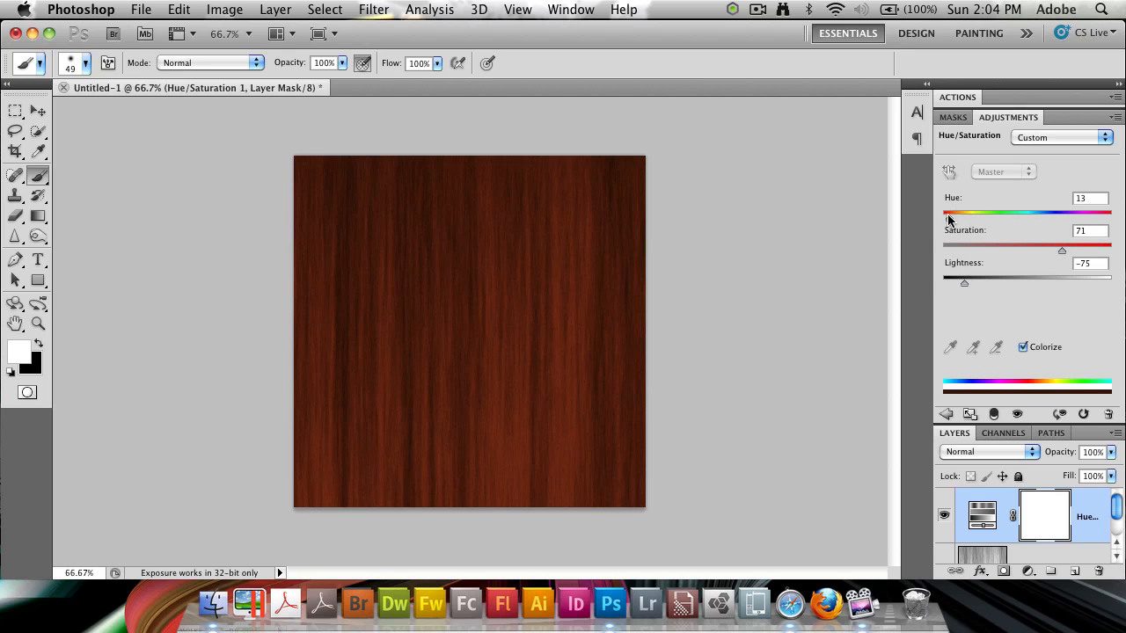
left_click_drag(959, 215, 948, 214)
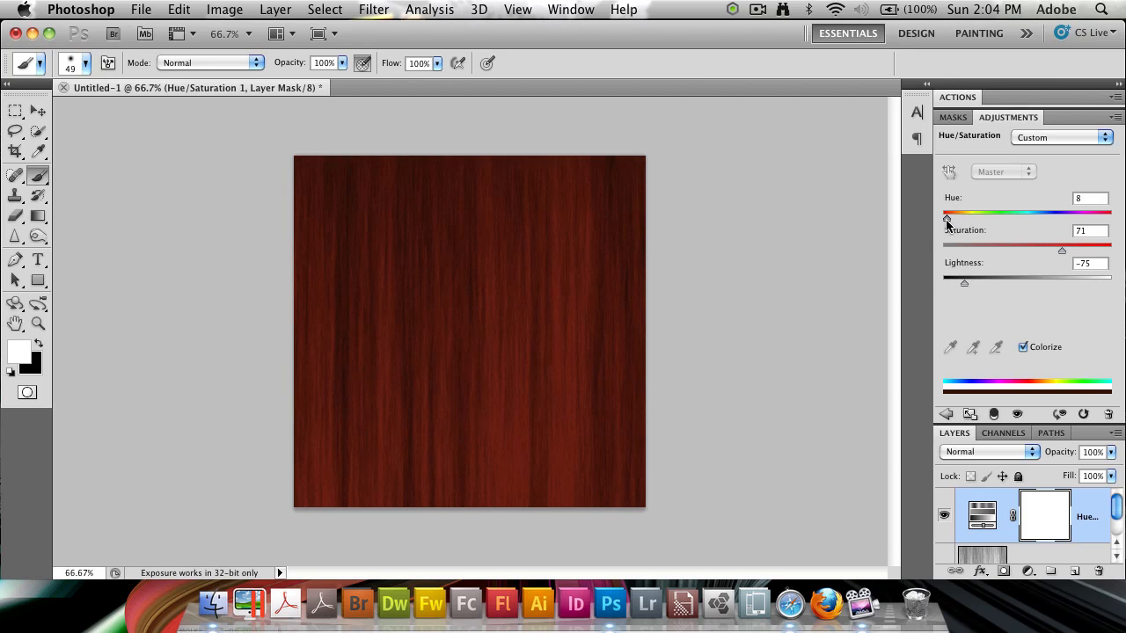
mouse_move(795, 281)
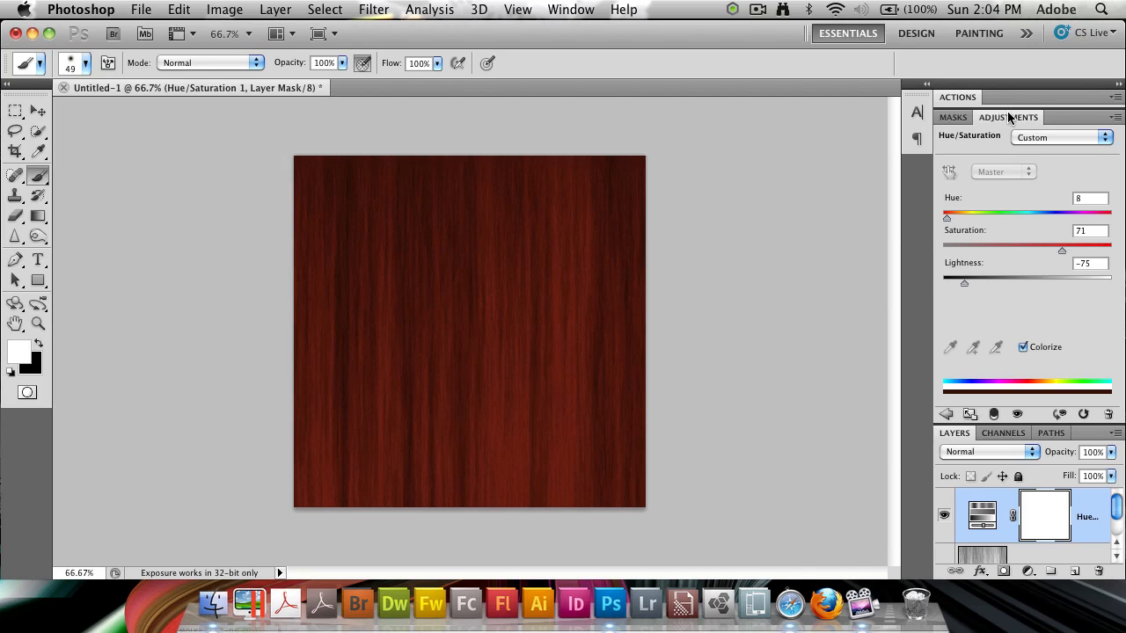
left_click(953, 137)
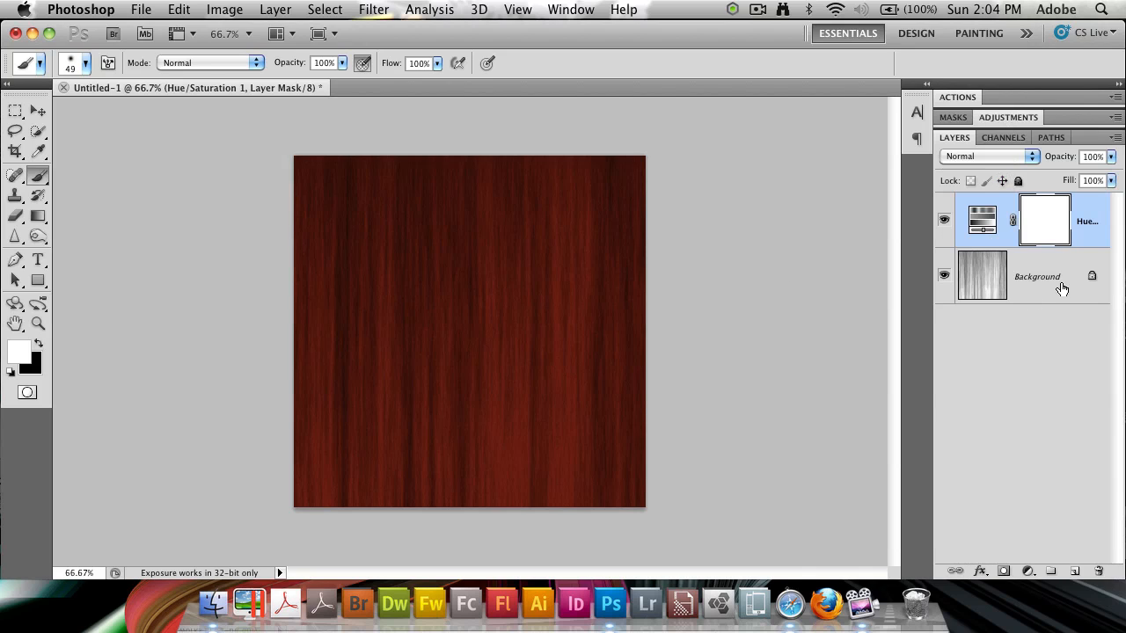
left_click(1038, 274)
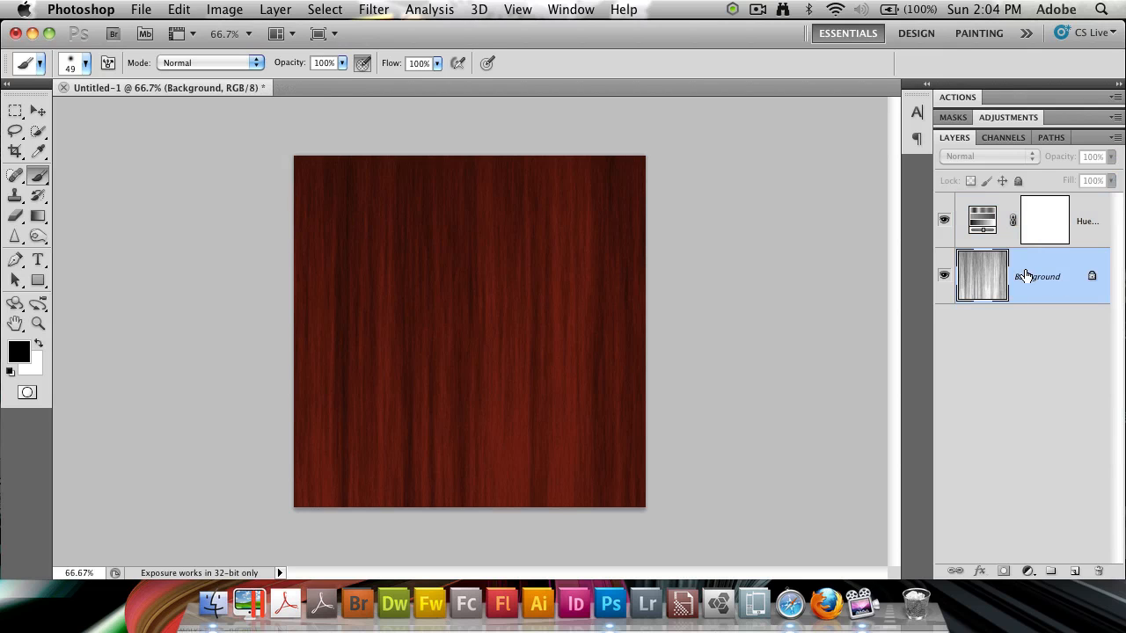
Run Surface Blur on the fibers and rough in its radius and threshold.
left_click(373, 11)
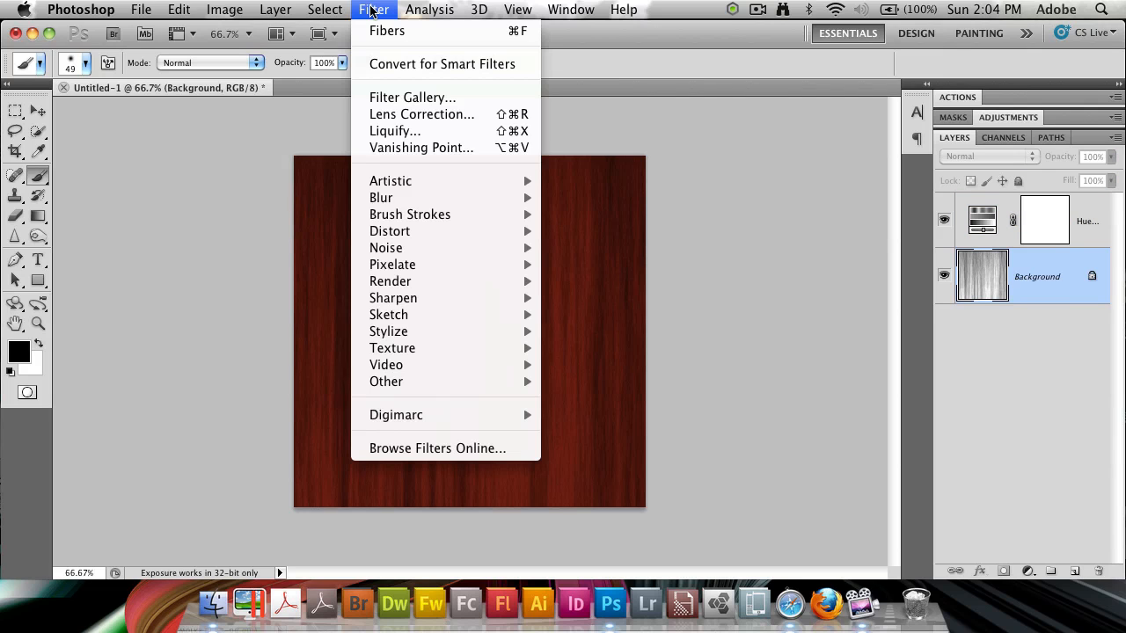
mouse_move(380, 197)
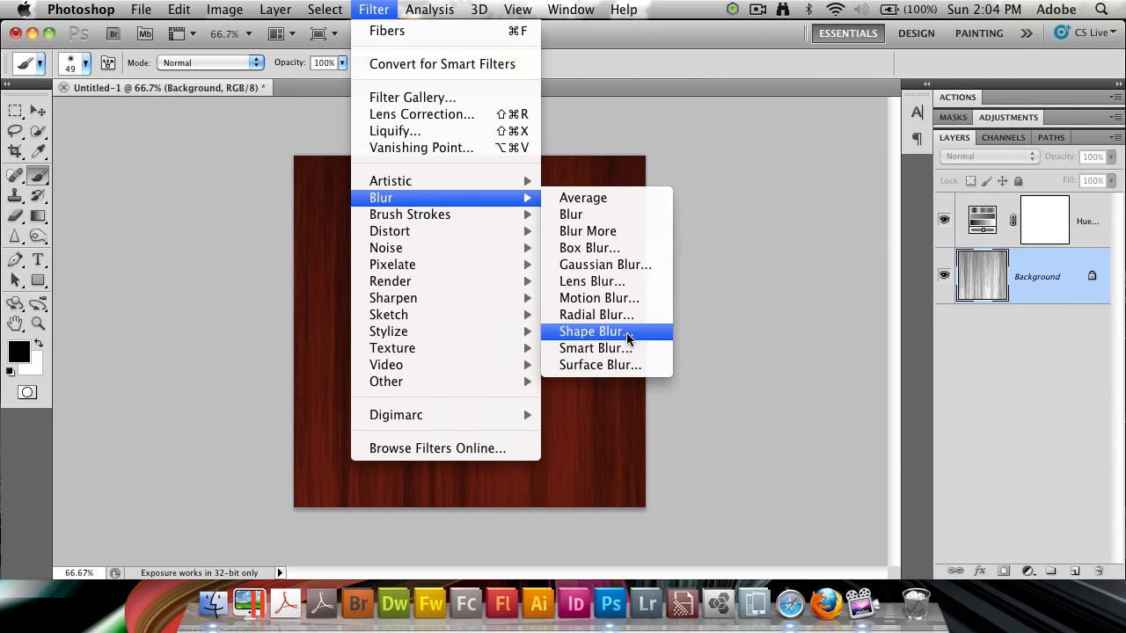
left_click(600, 365)
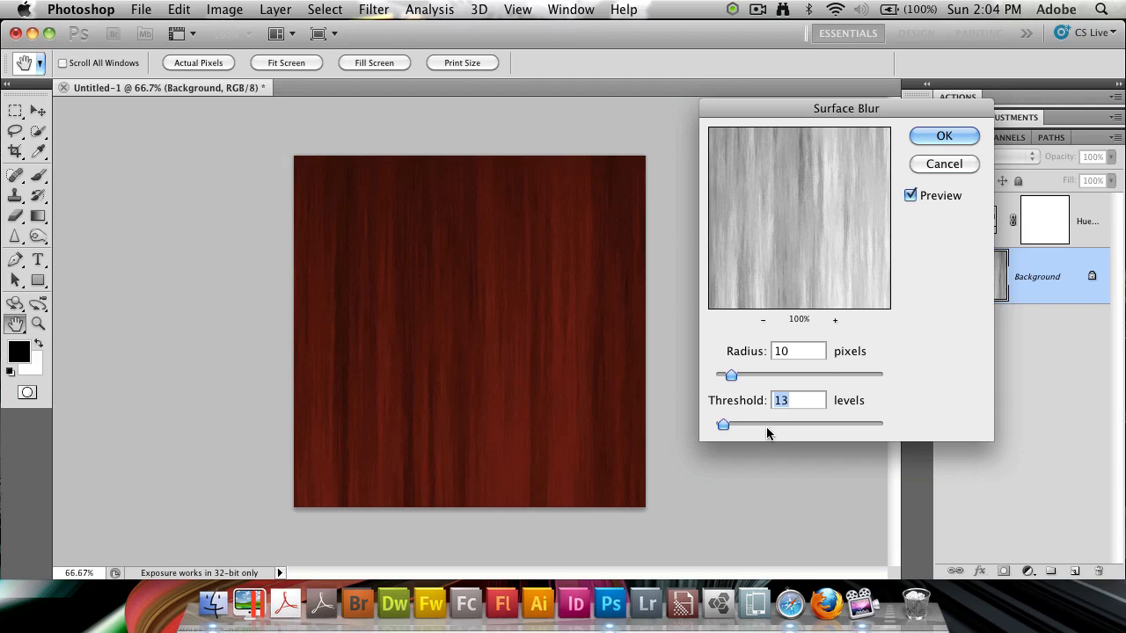
left_click_drag(723, 424, 718, 424)
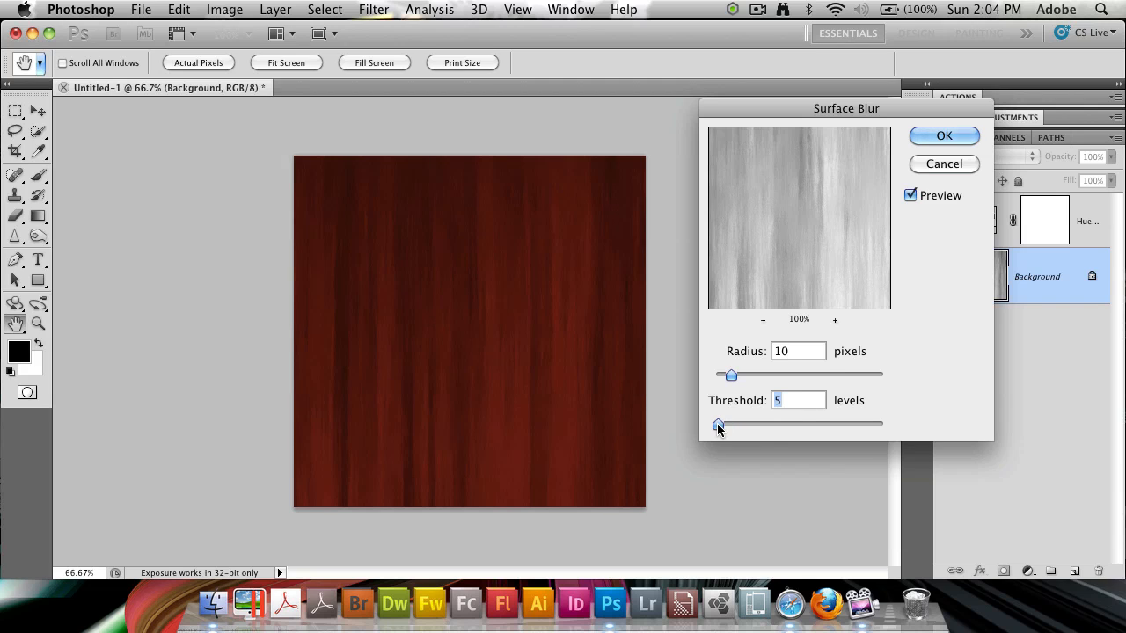
left_click_drag(730, 374, 735, 375)
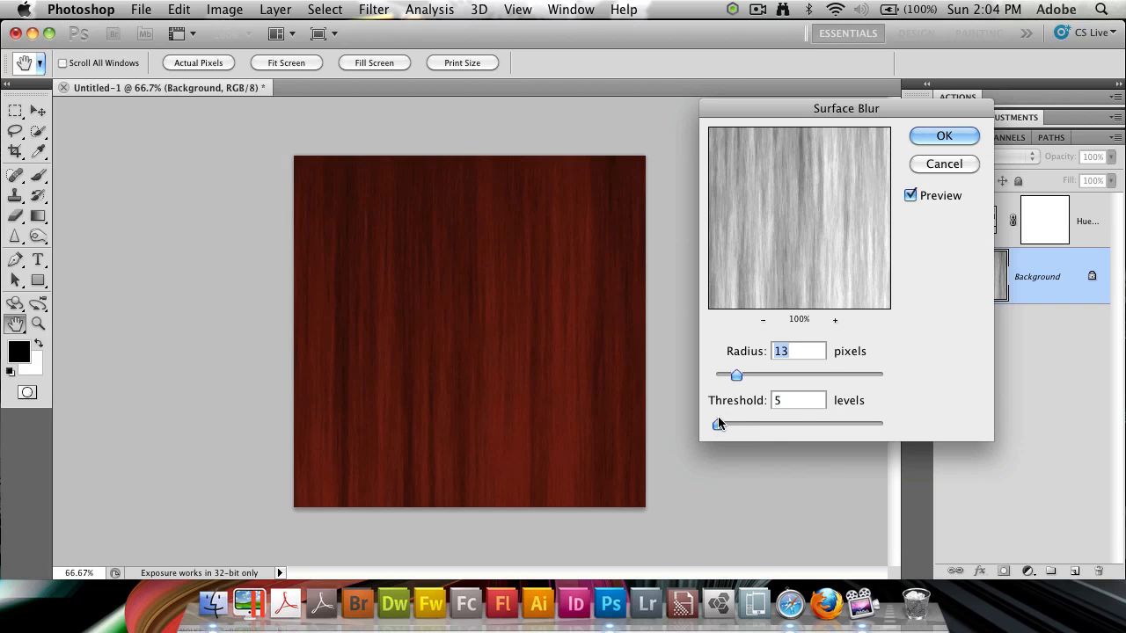
left_click_drag(725, 424, 721, 423)
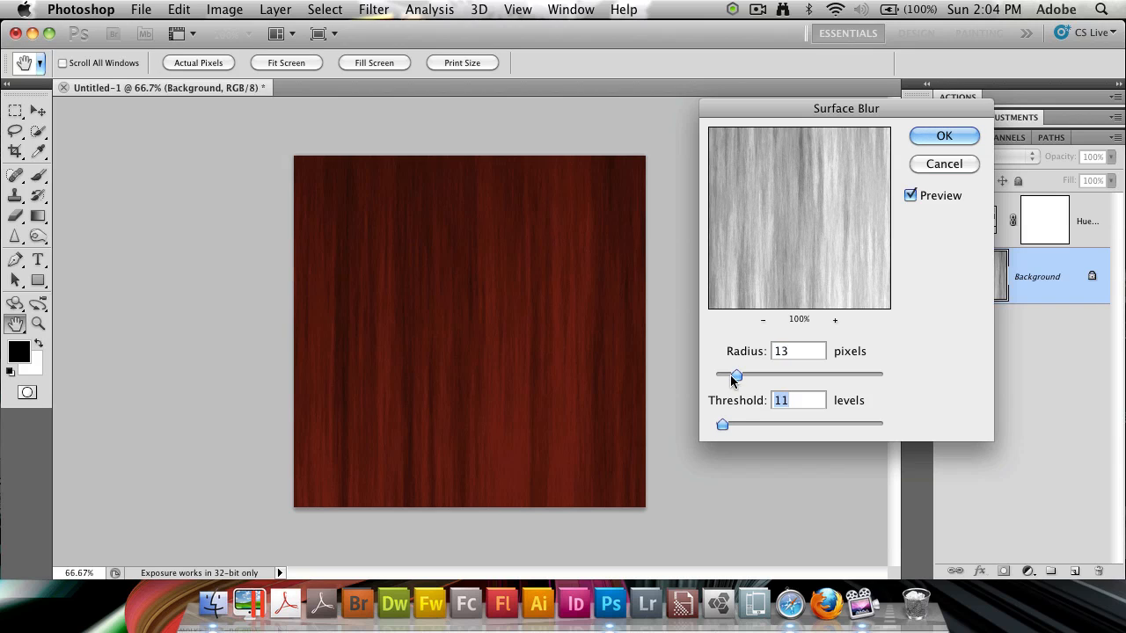
left_click_drag(735, 375, 725, 375)
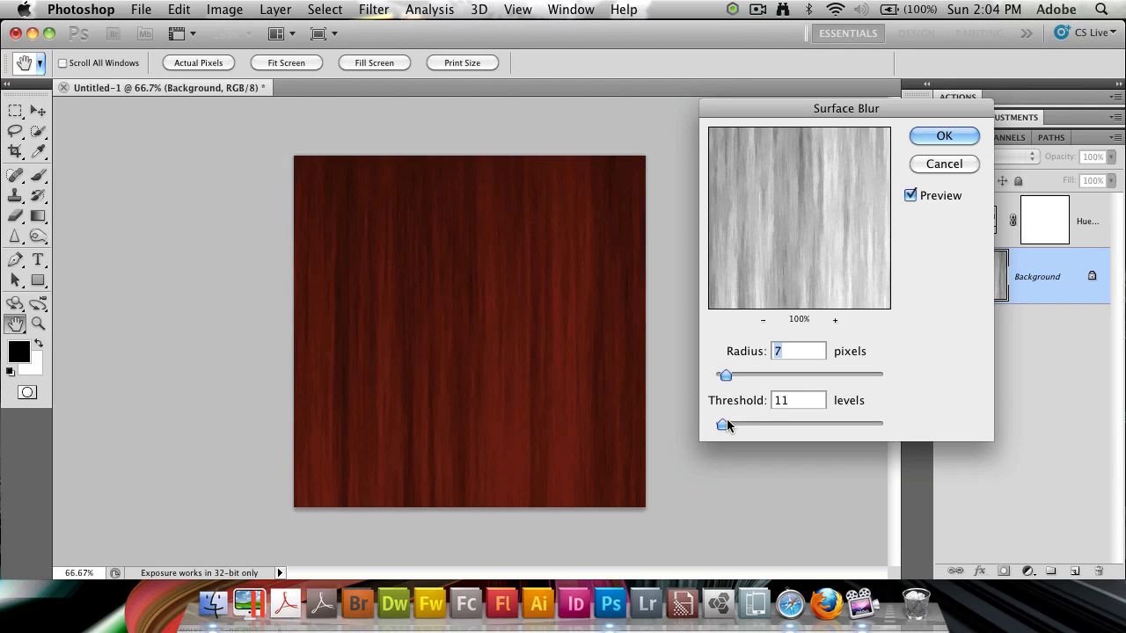
Settle the blur at radius 9, threshold 13 and apply it to the wood grain.
left_click_drag(722, 424, 736, 424)
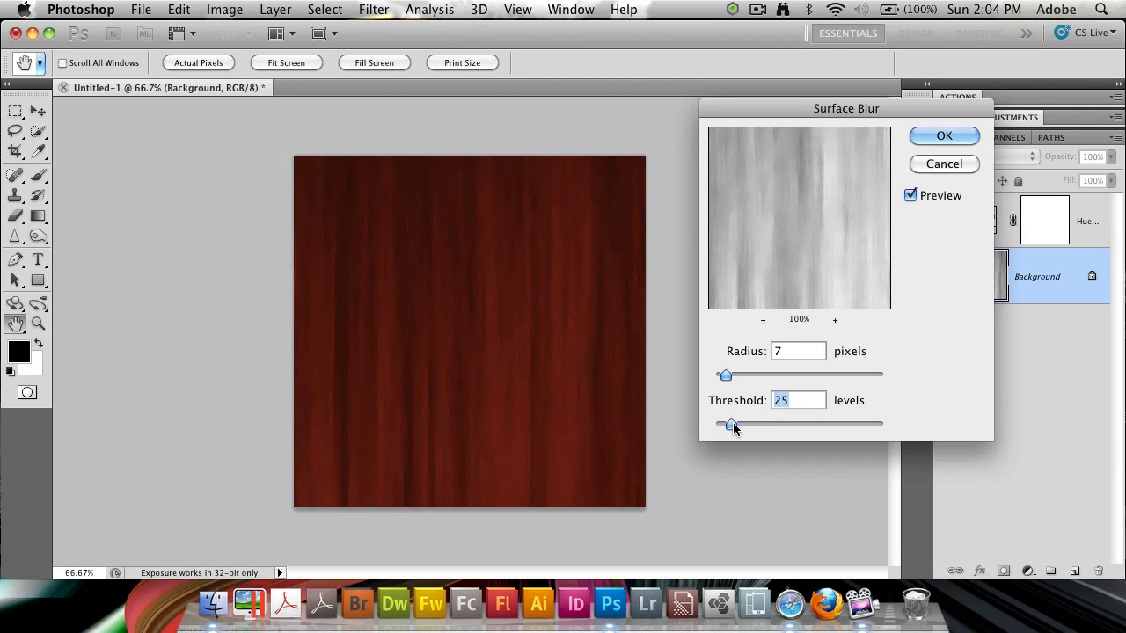
left_click_drag(732, 424, 729, 424)
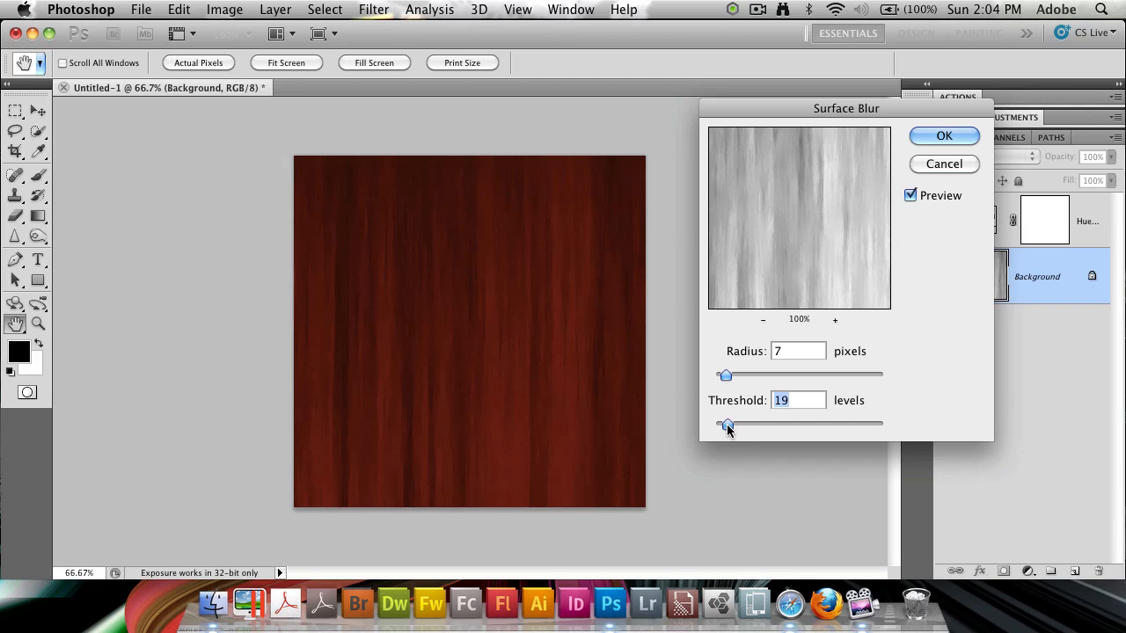
left_click_drag(725, 374, 730, 375)
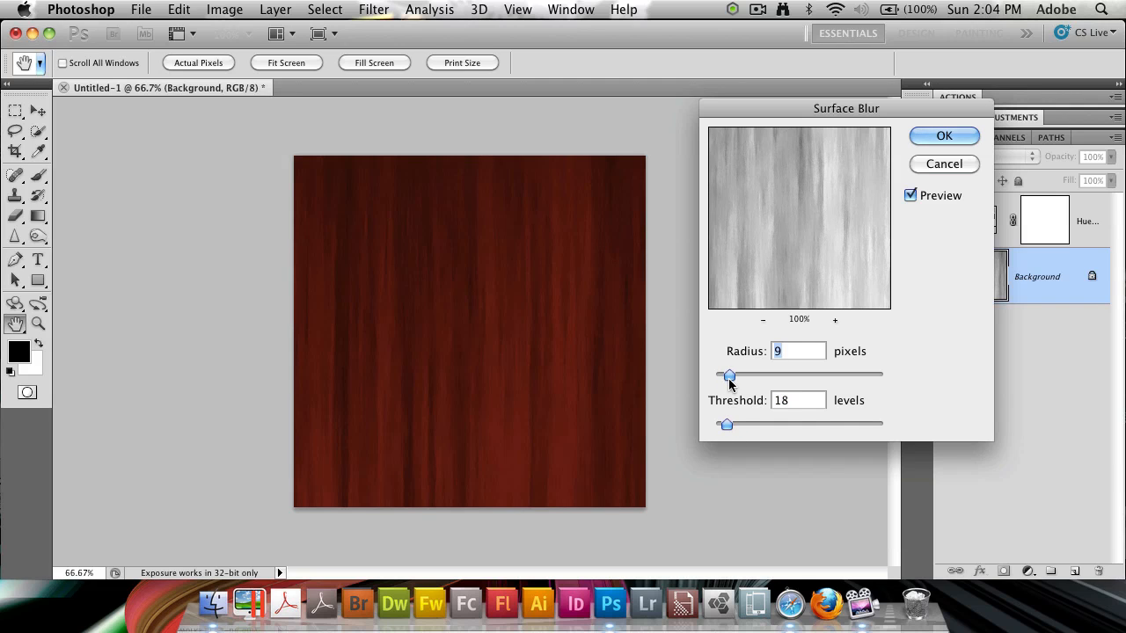
left_click_drag(729, 424, 732, 424)
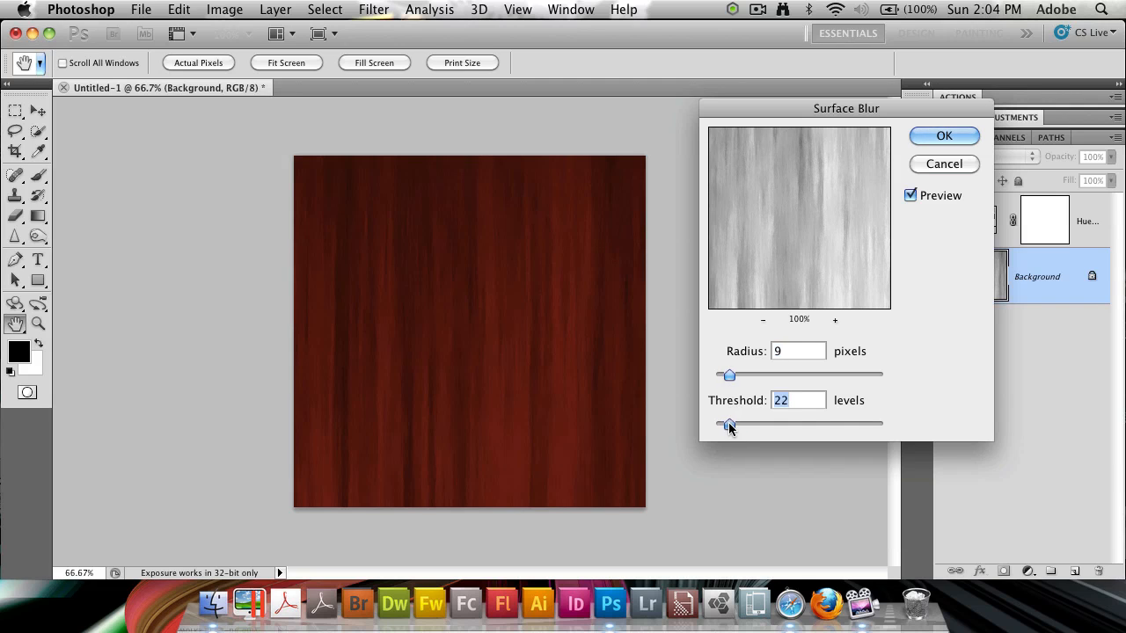
left_click_drag(728, 424, 721, 424)
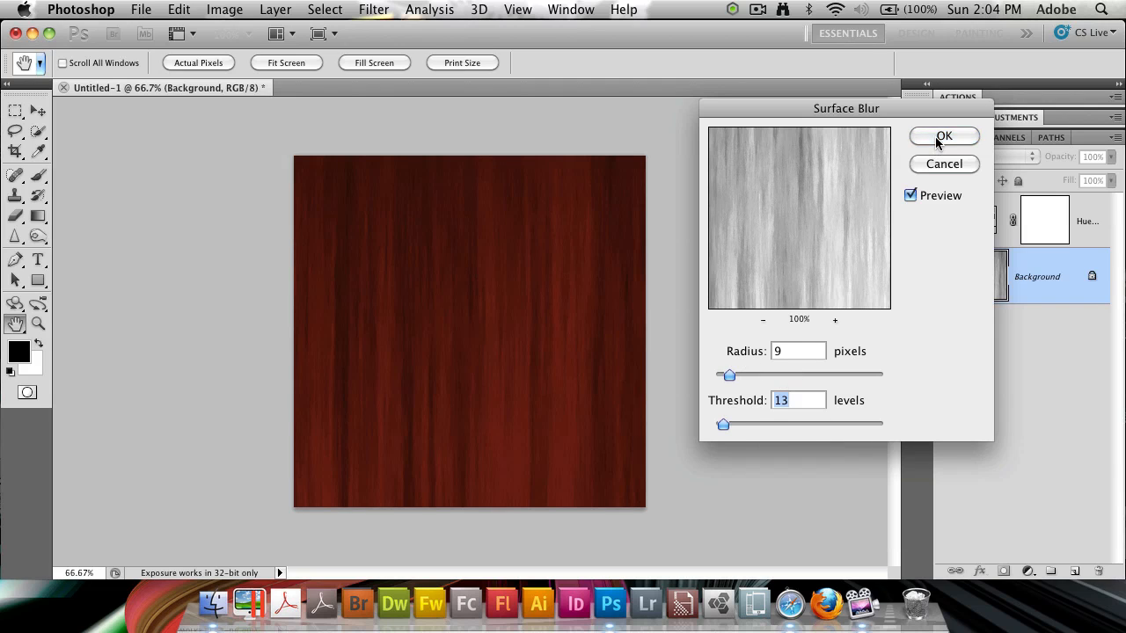
left_click(943, 135)
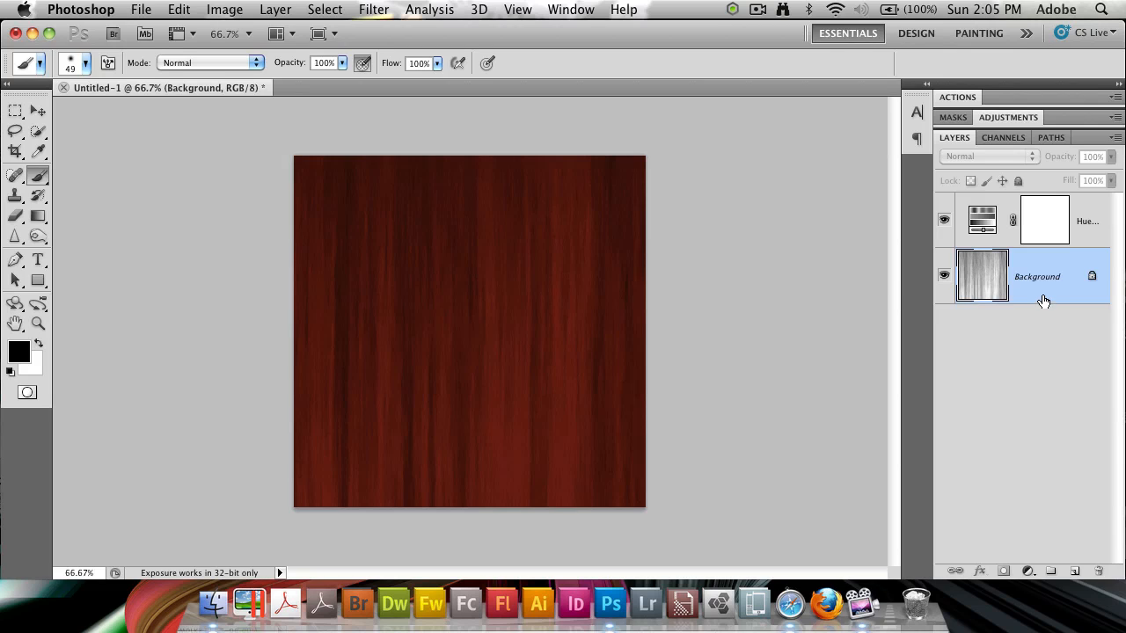
Merge the adjustment into the wood and convert the Background into unlocked Layer 0.
left_click(1045, 218)
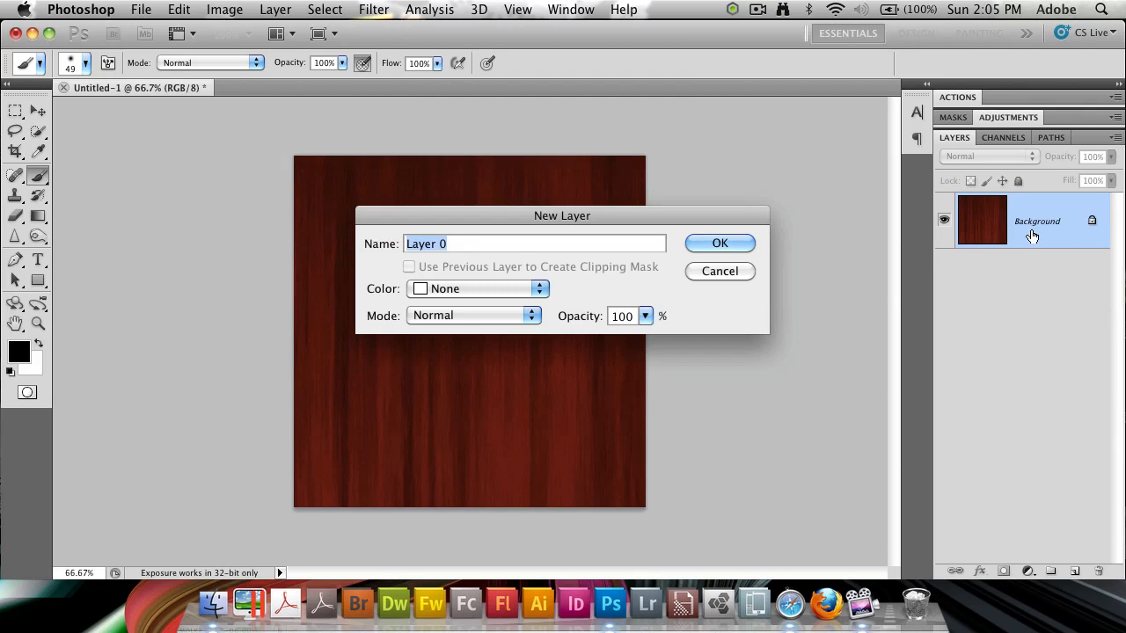
left_click(718, 243)
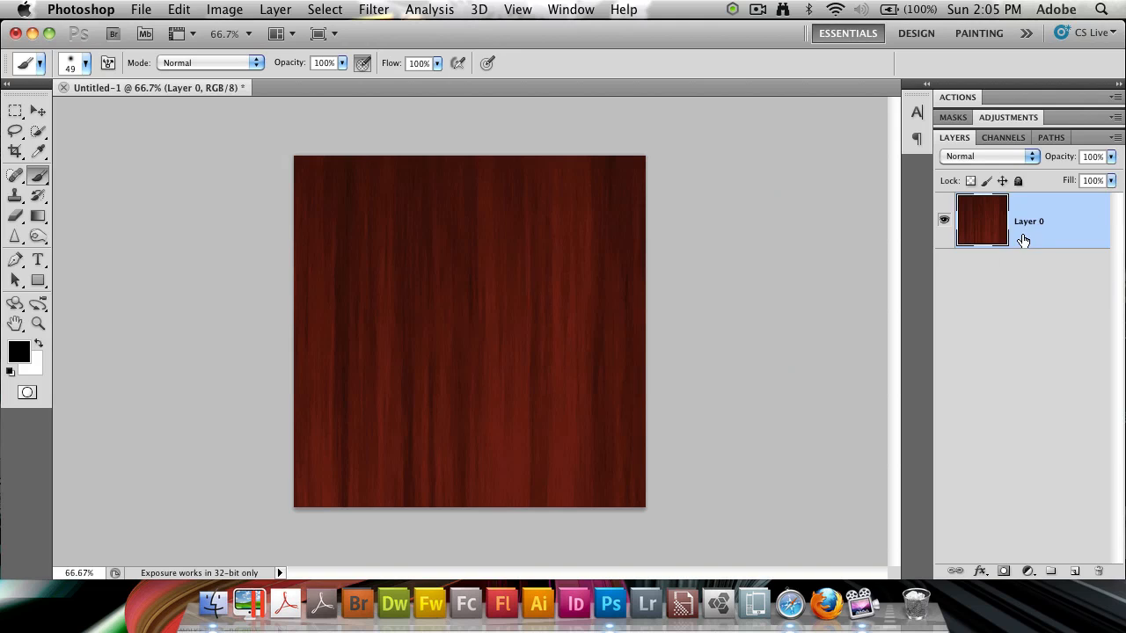
mouse_move(366, 282)
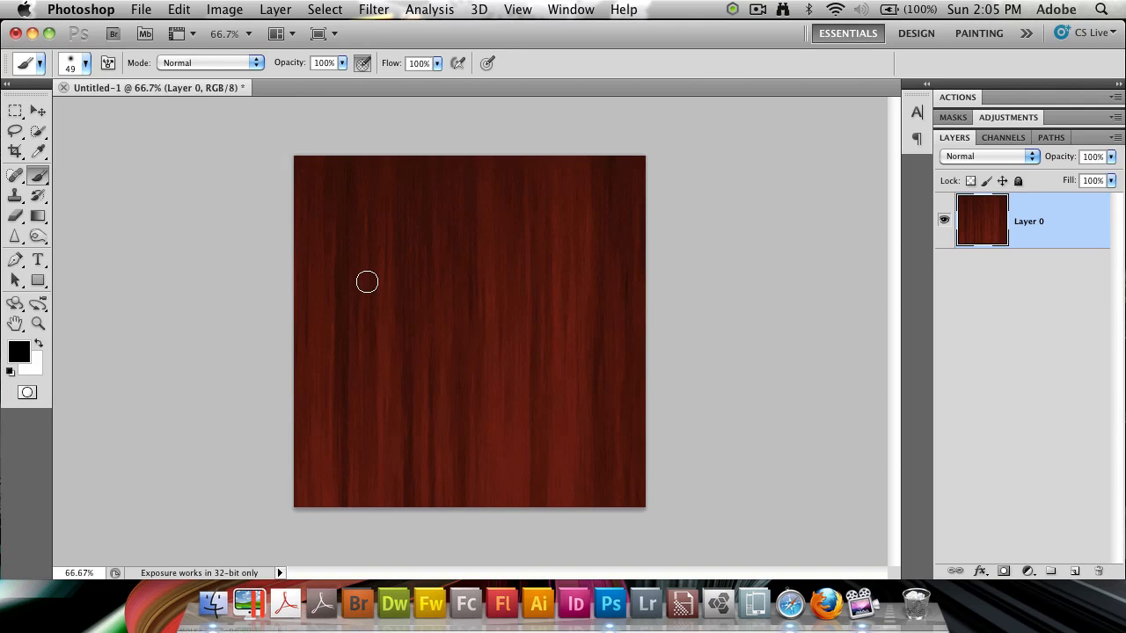
Marquee the right half, cut it to its own layer and swap the left and right halves.
left_click(14, 109)
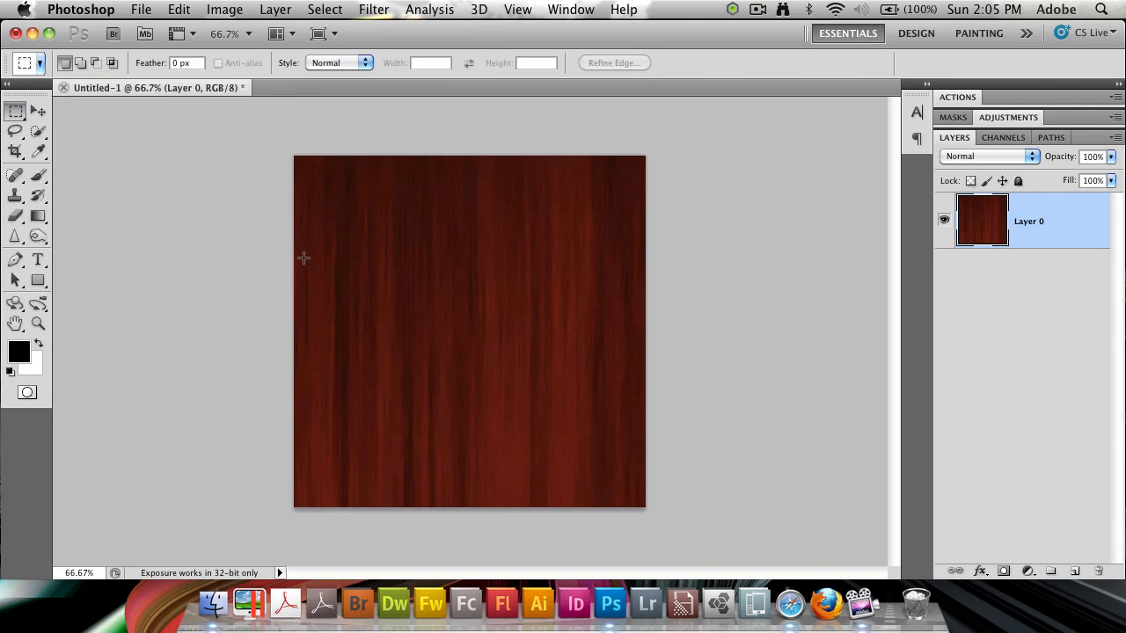
left_click_drag(492, 157, 644, 509)
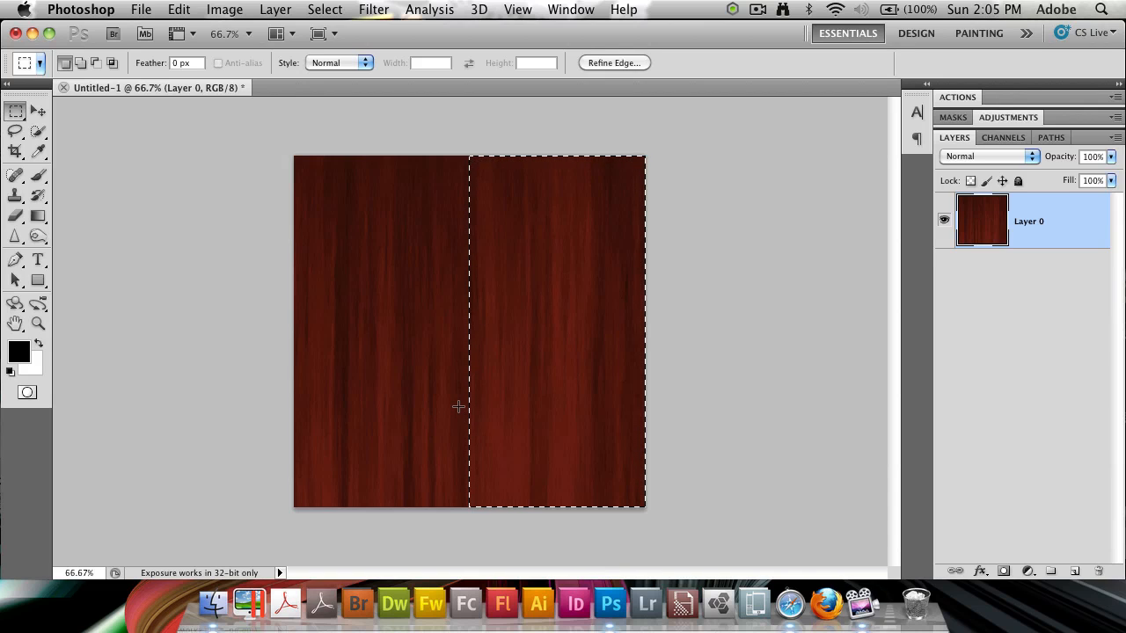
key("Delete")
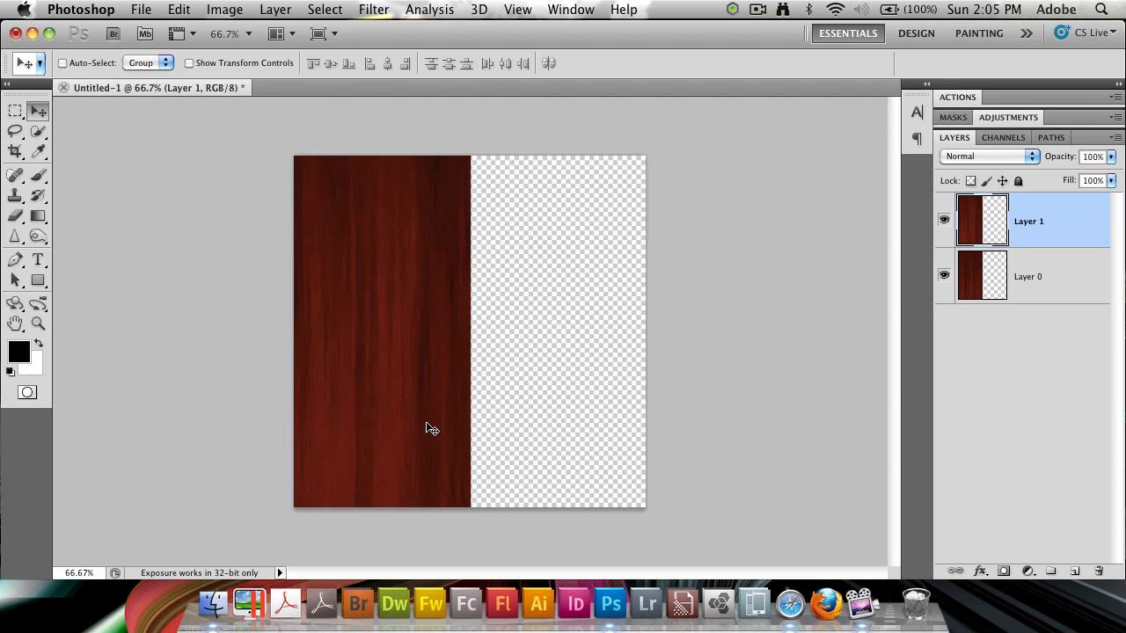
left_click(1027, 276)
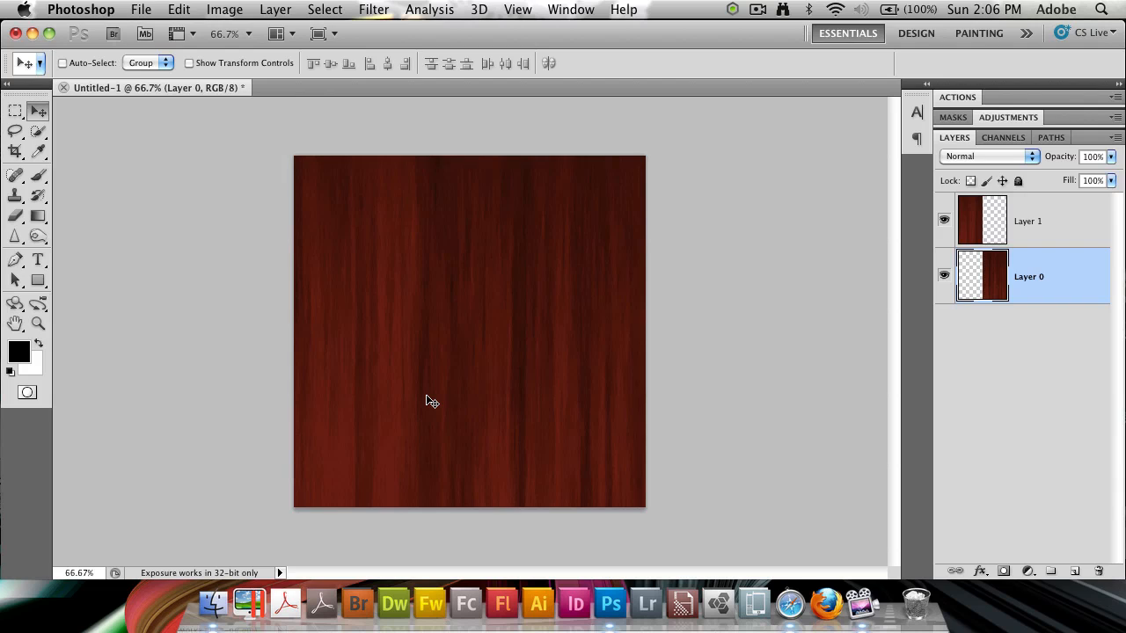
mouse_move(457, 291)
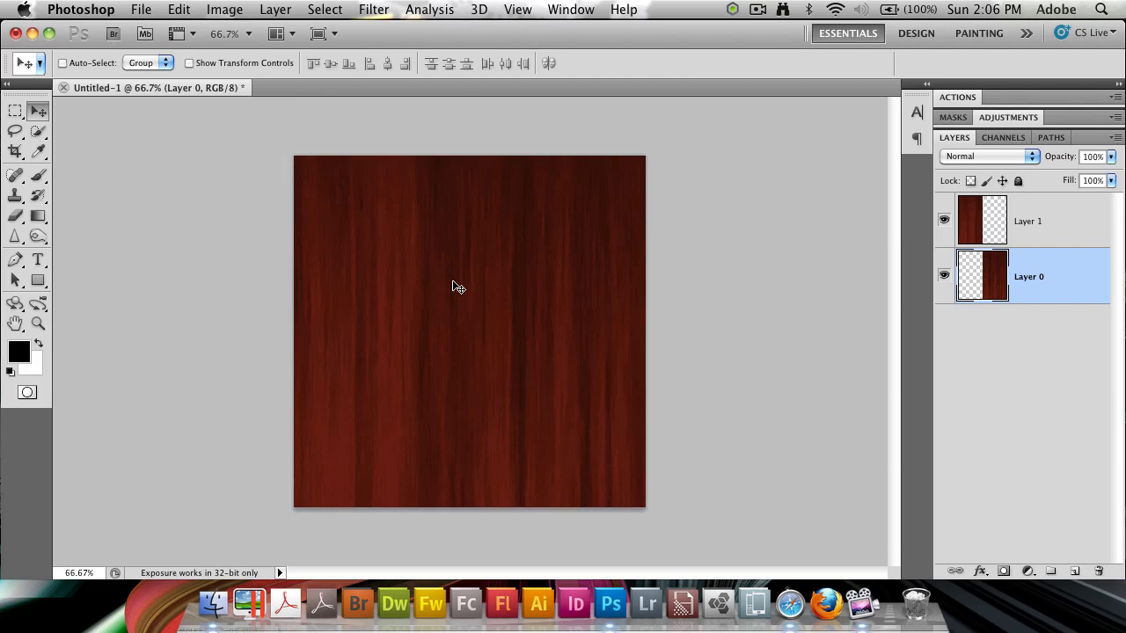
Merge the halves, cut the bottom half to a new layer and swap top and bottom pieces.
left_click(1028, 222)
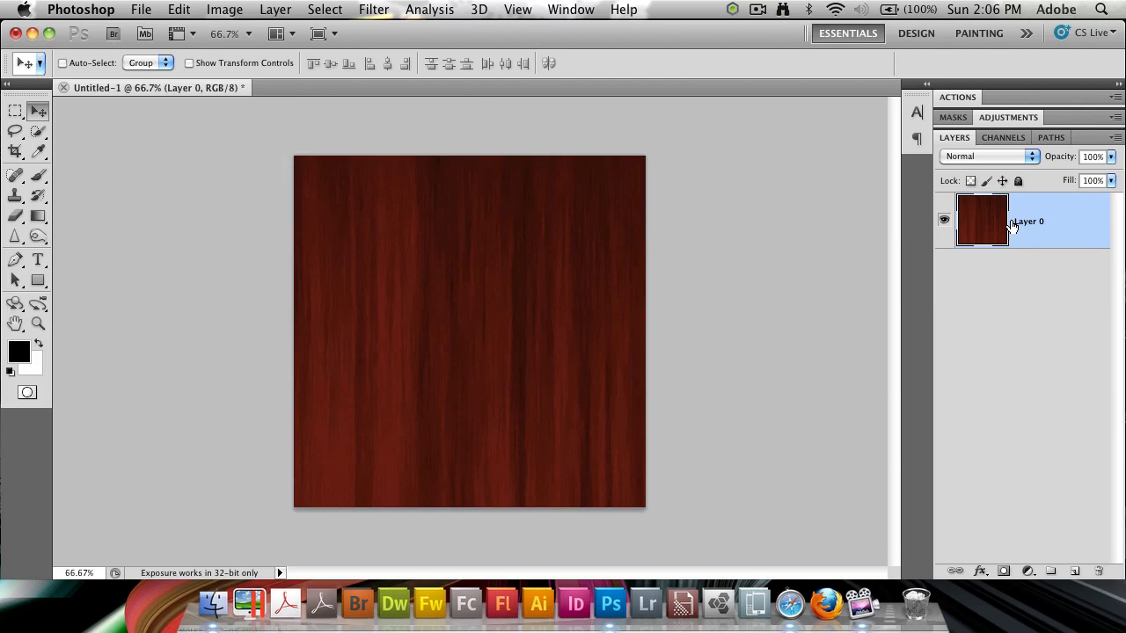
left_click(16, 110)
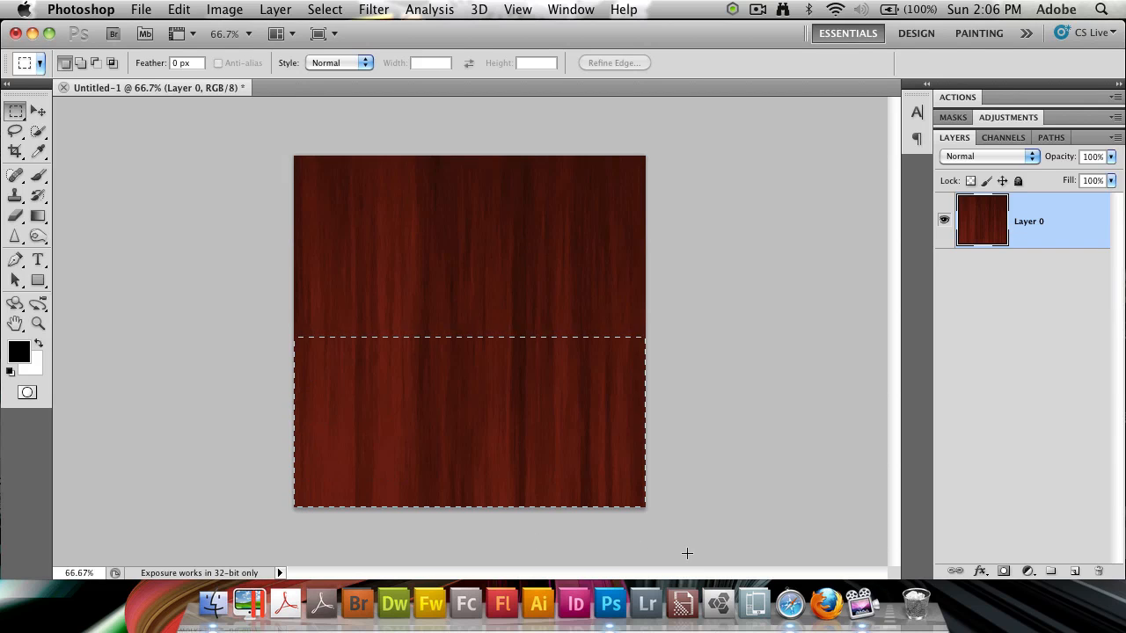
mouse_move(506, 436)
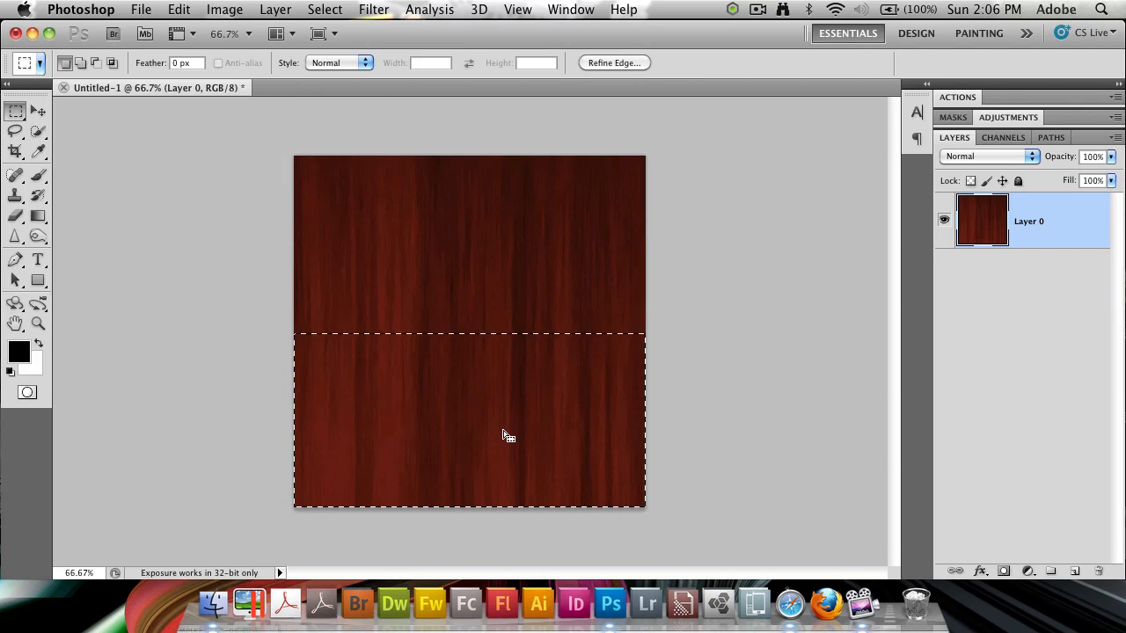
mouse_move(433, 285)
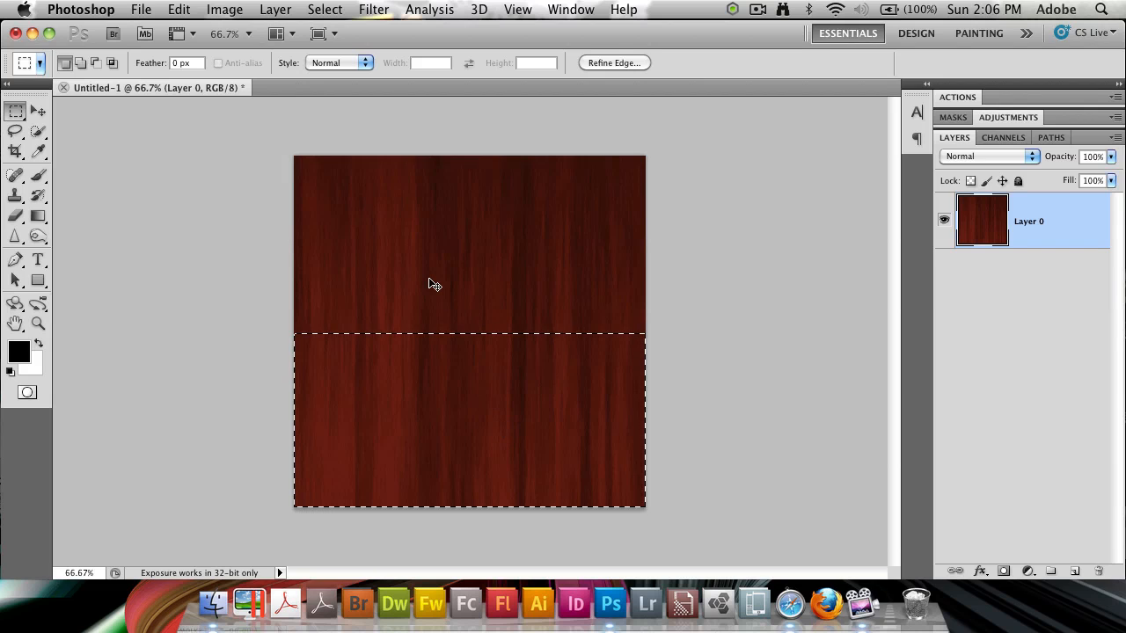
key("Delete")
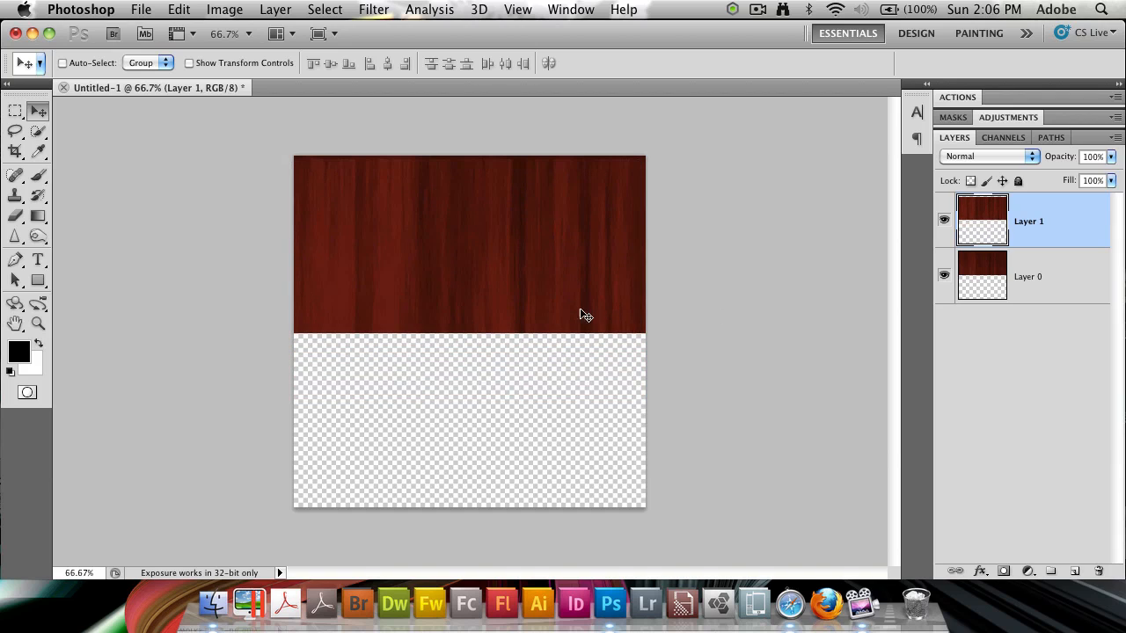
left_click(1027, 276)
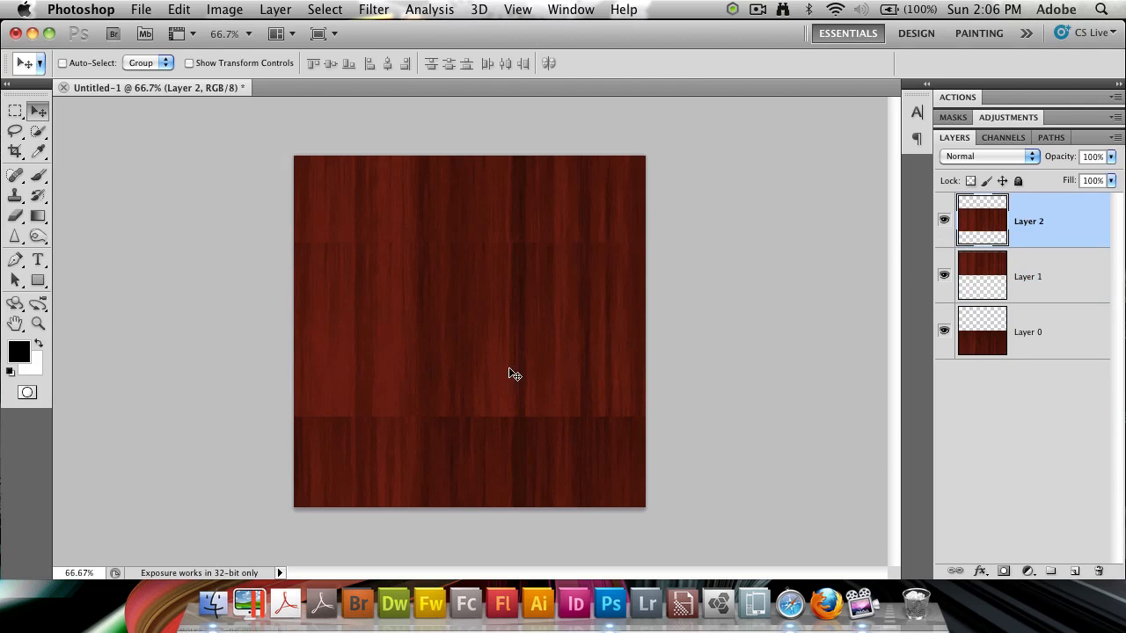
mouse_move(637, 243)
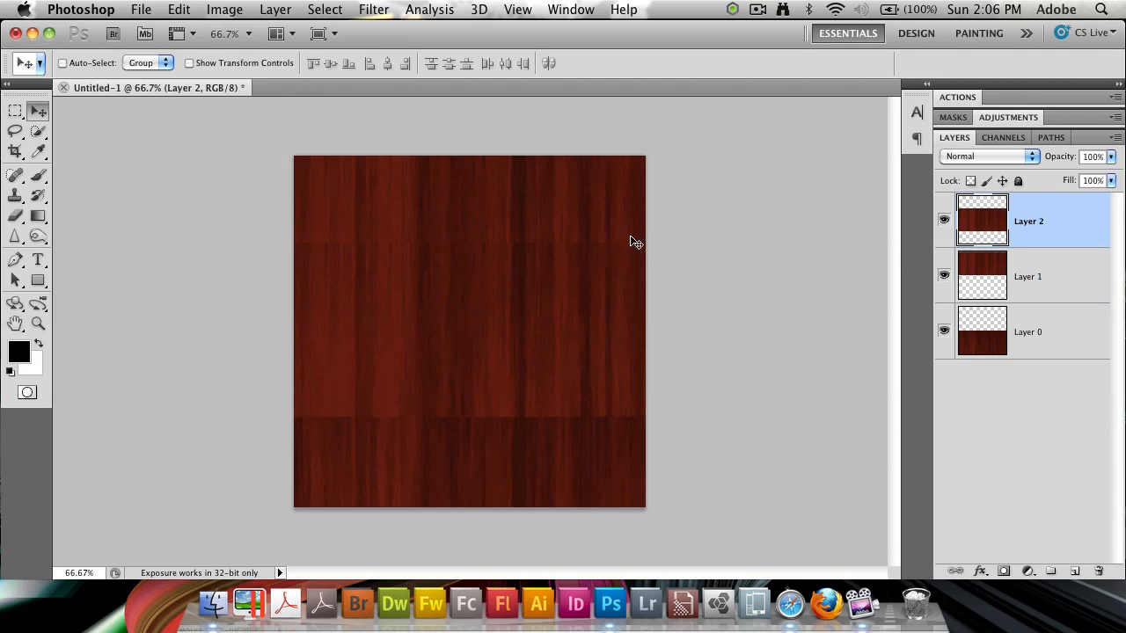
mouse_move(499, 292)
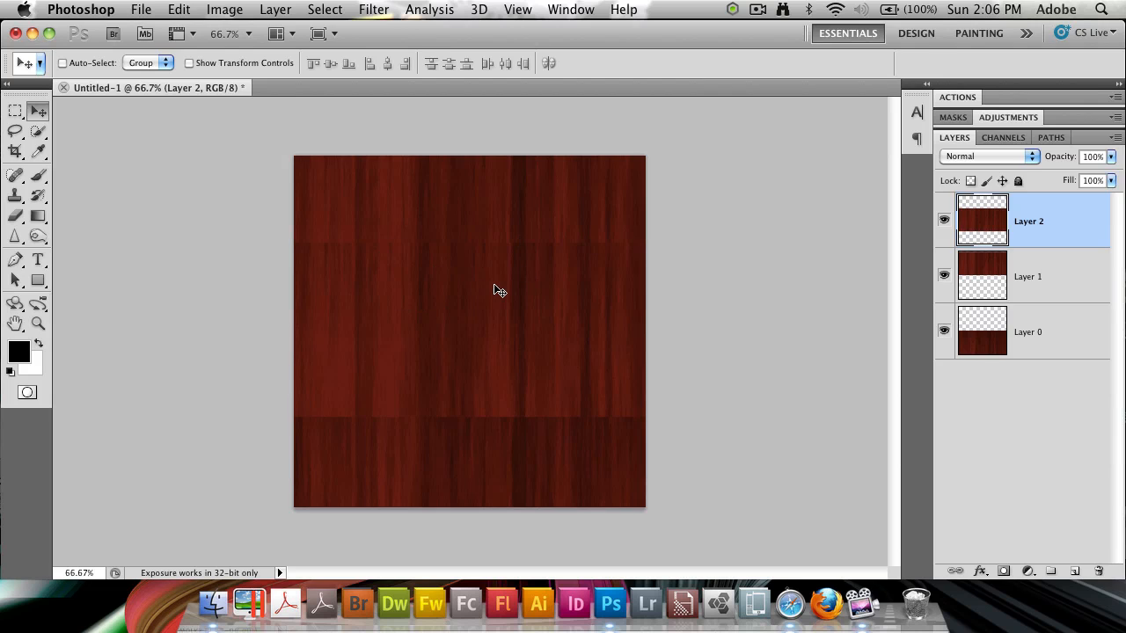
Give Layer 2 a gradient-painted layer mask so its horizontal seam fades into the planks below.
left_click(942, 218)
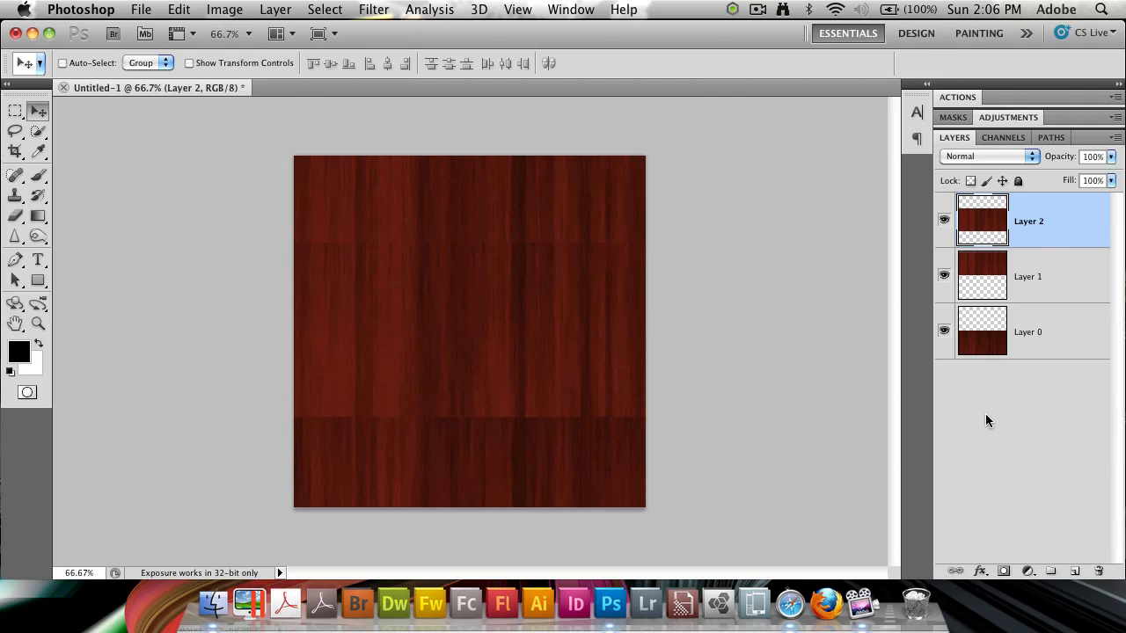
mouse_move(1038, 623)
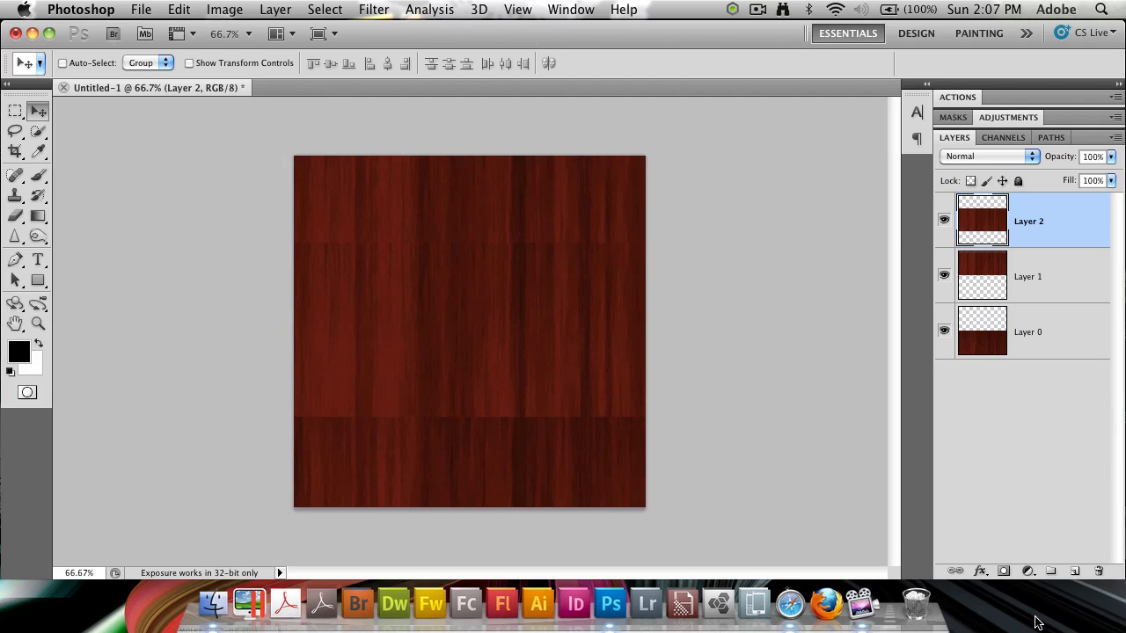
mouse_move(1003, 570)
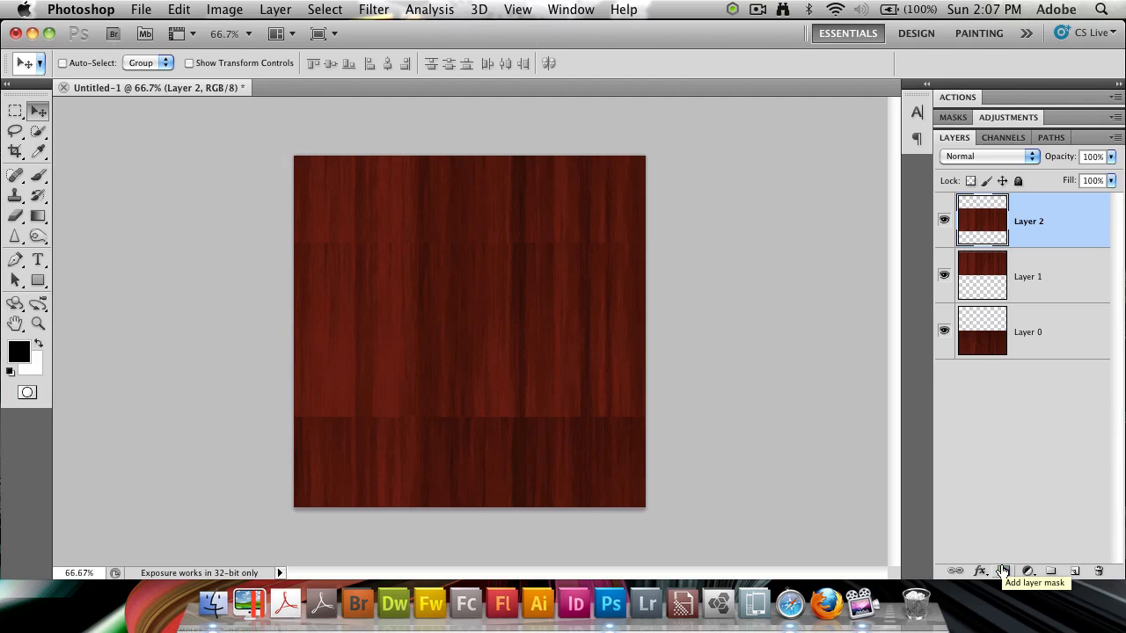
left_click(1002, 570)
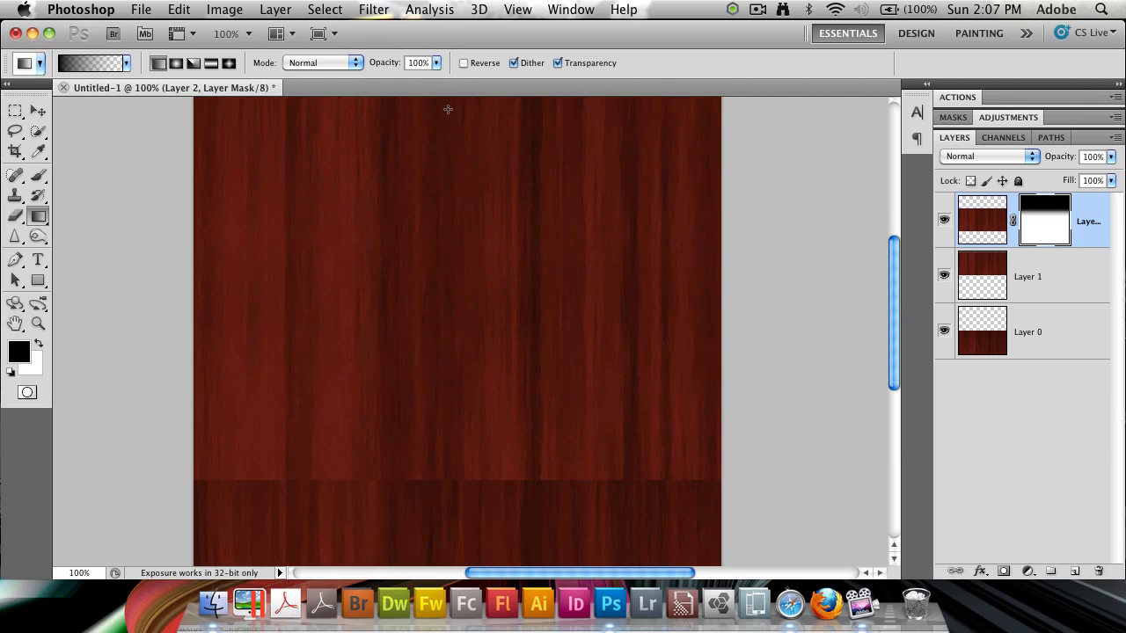
mouse_move(468, 512)
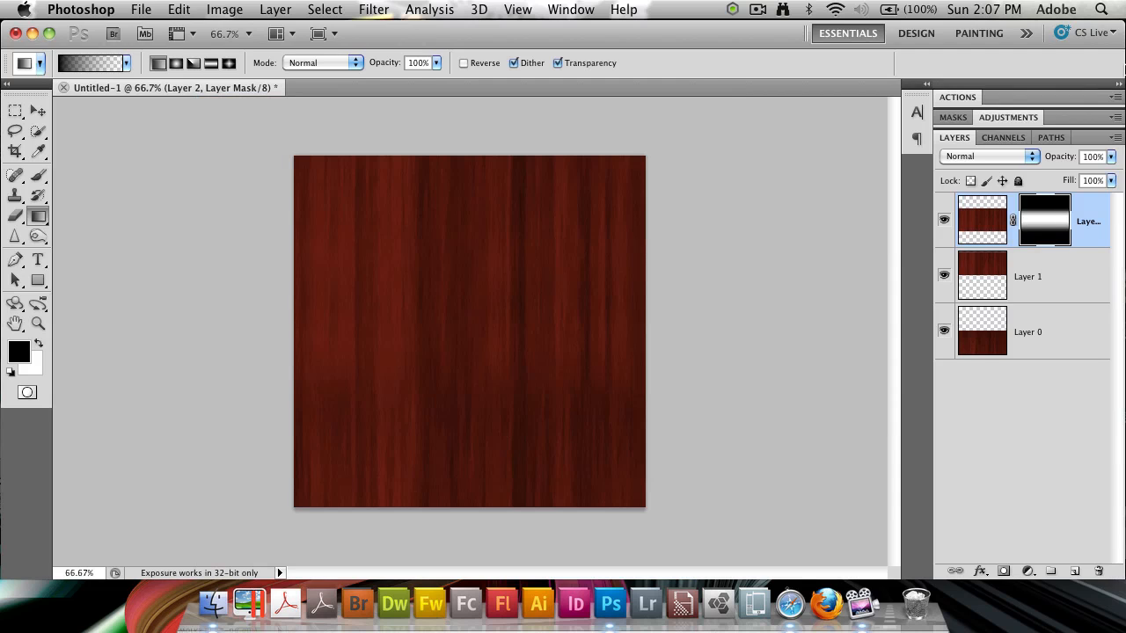
left_click(942, 220)
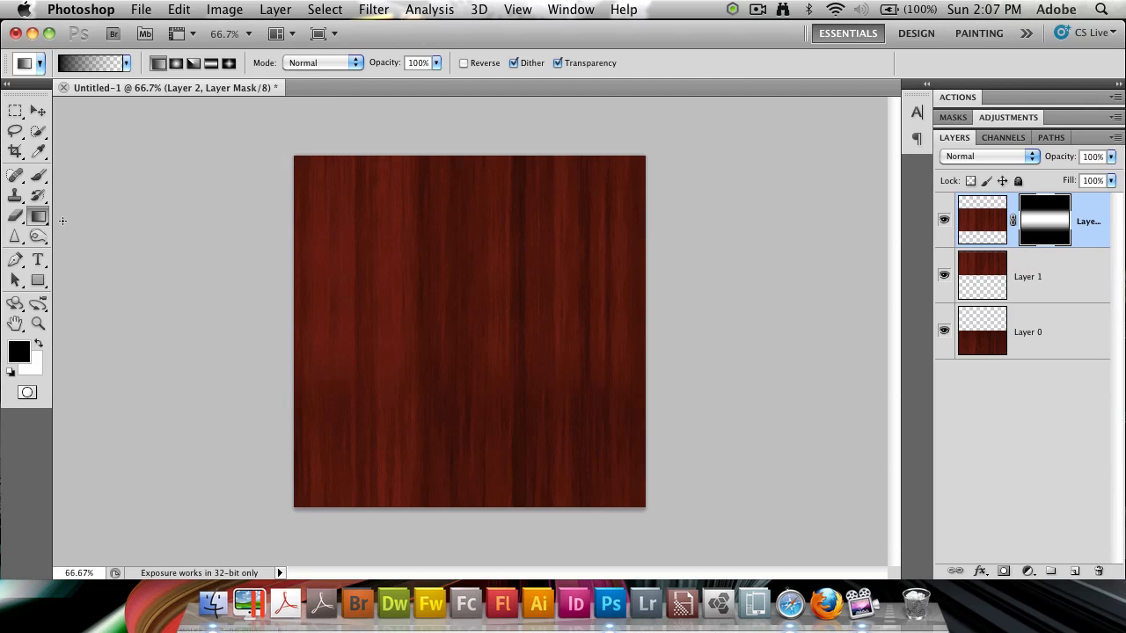
Switch to the Brush tool while Layer 2's mask is active.
left_click(16, 176)
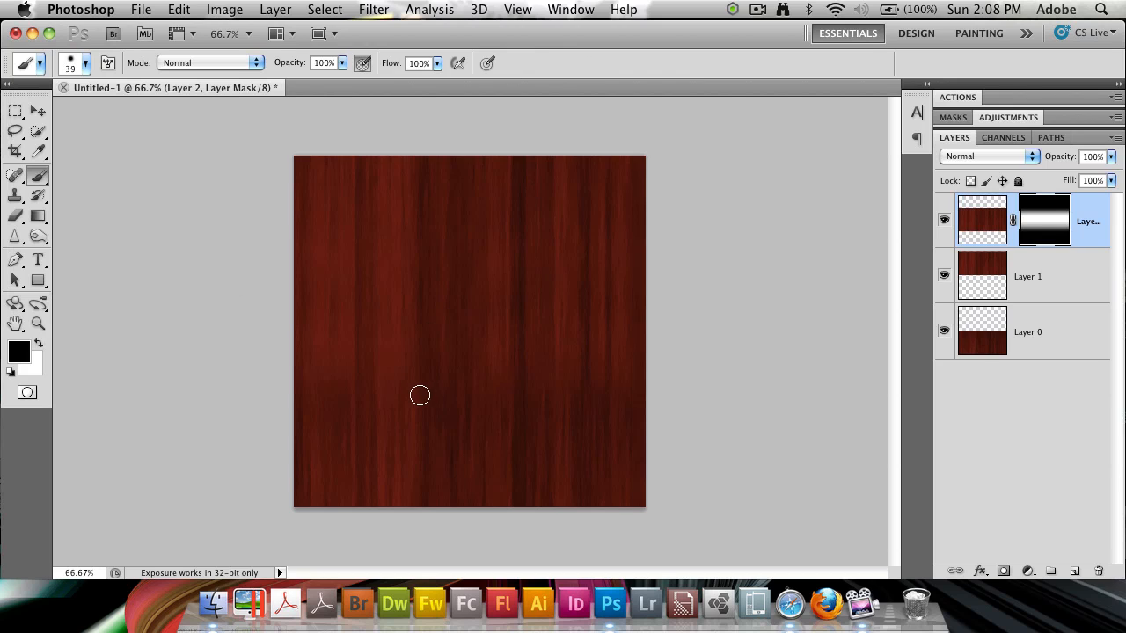
mouse_move(449, 424)
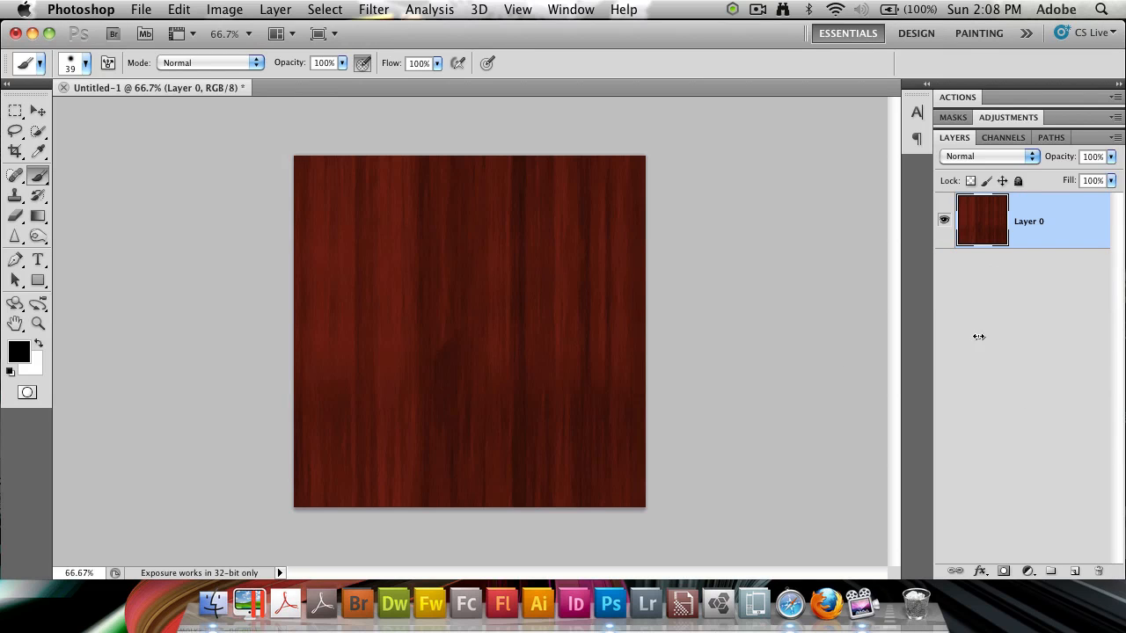
Define the merged wood texture as a Photoshop pattern named Wood.
left_click(176, 33)
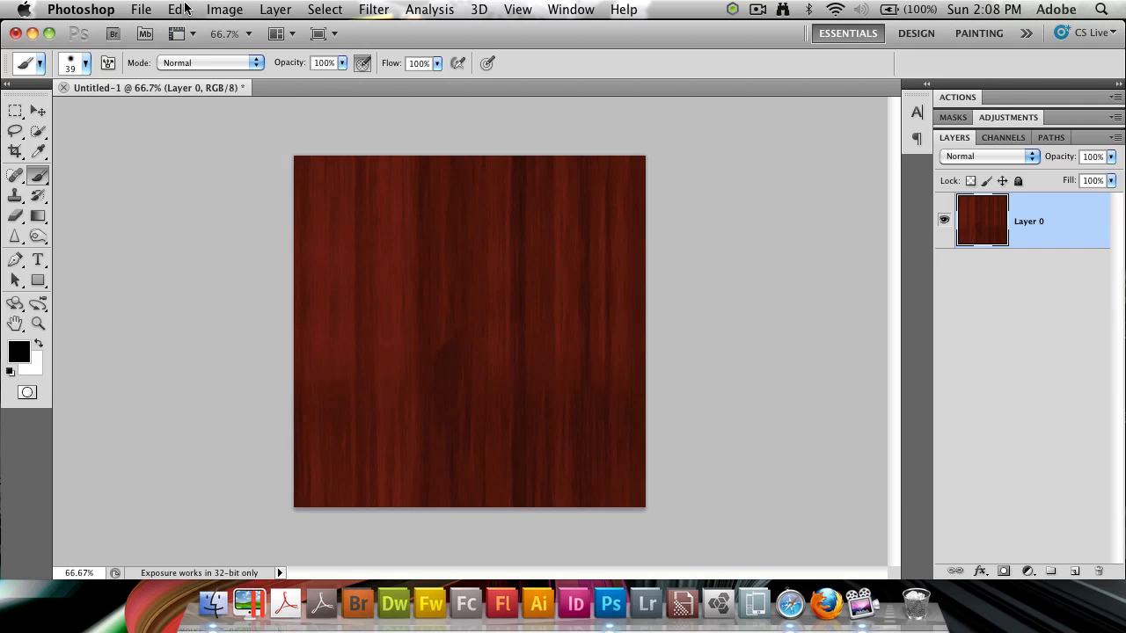
left_click(178, 11)
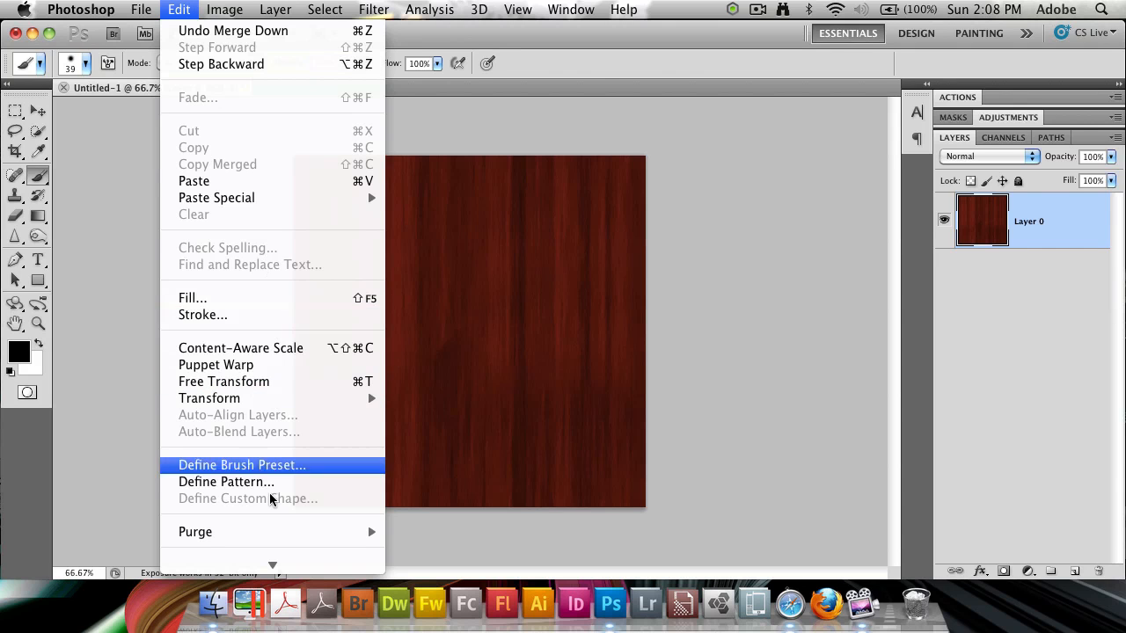
left_click(225, 482)
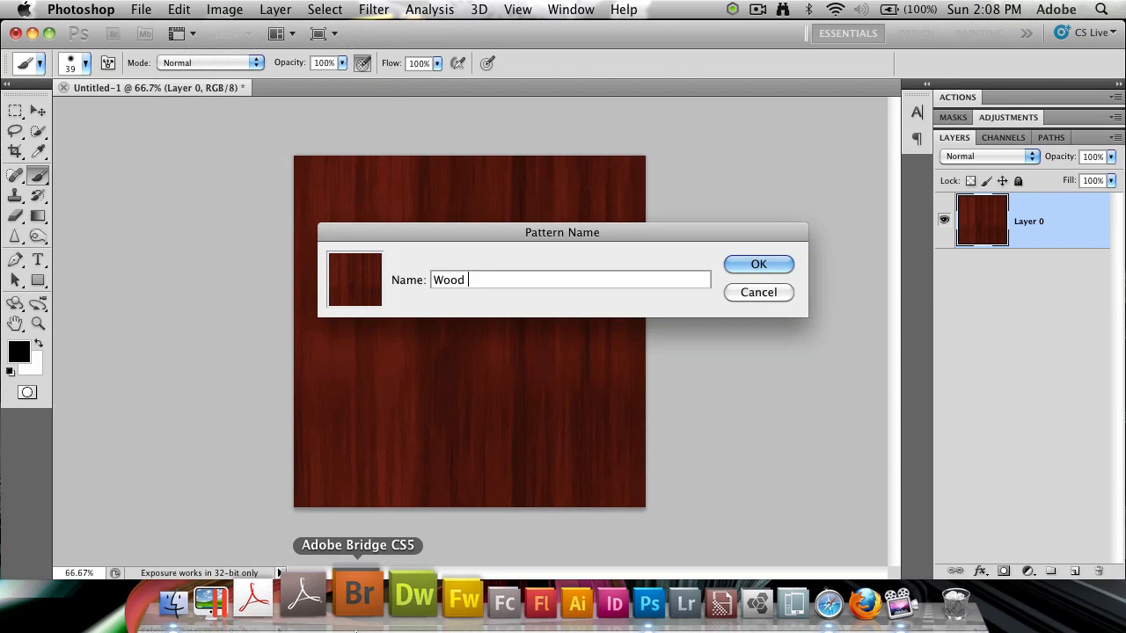
left_click(758, 263)
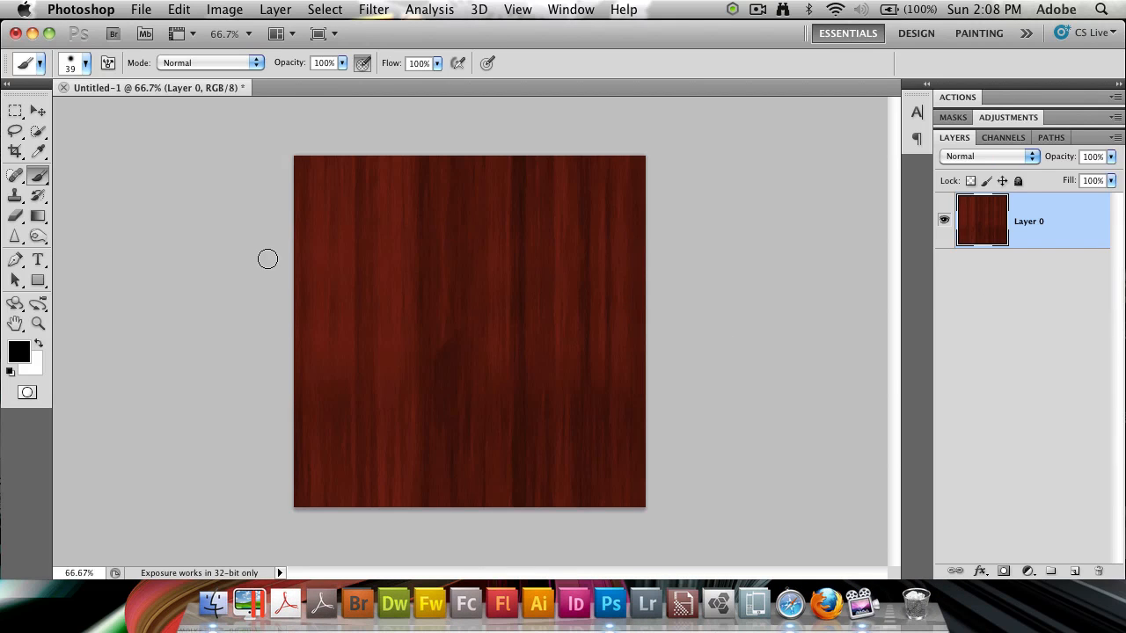
Create a new 1000×1000 px white document and convert its background to Layer 0.
left_click(140, 11)
type("10")
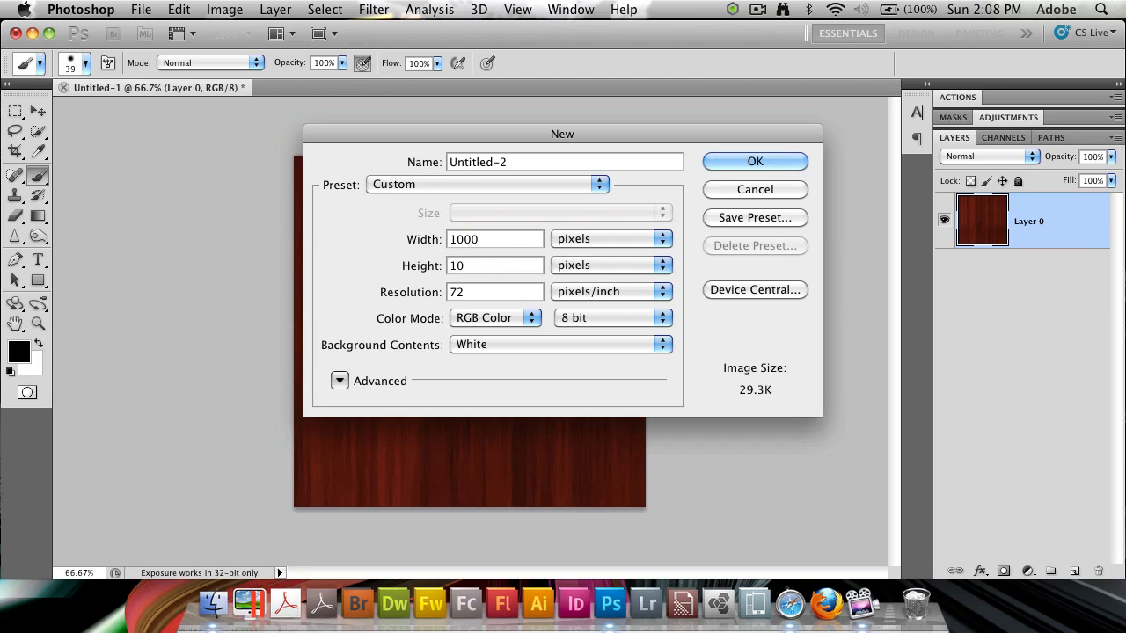
left_click(753, 161)
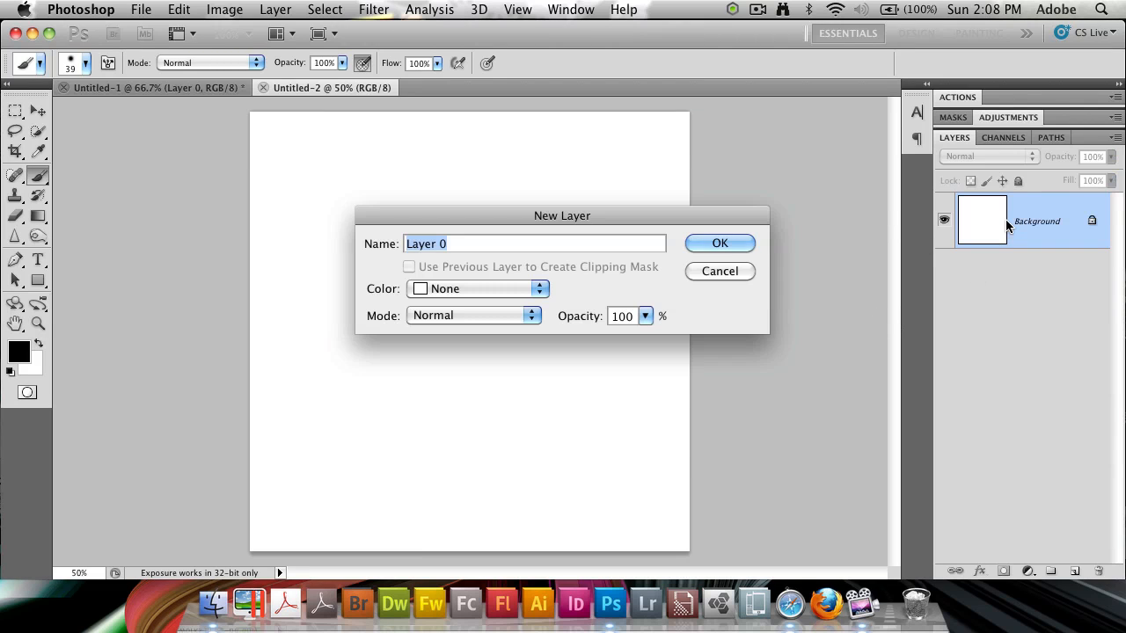
left_click(719, 243)
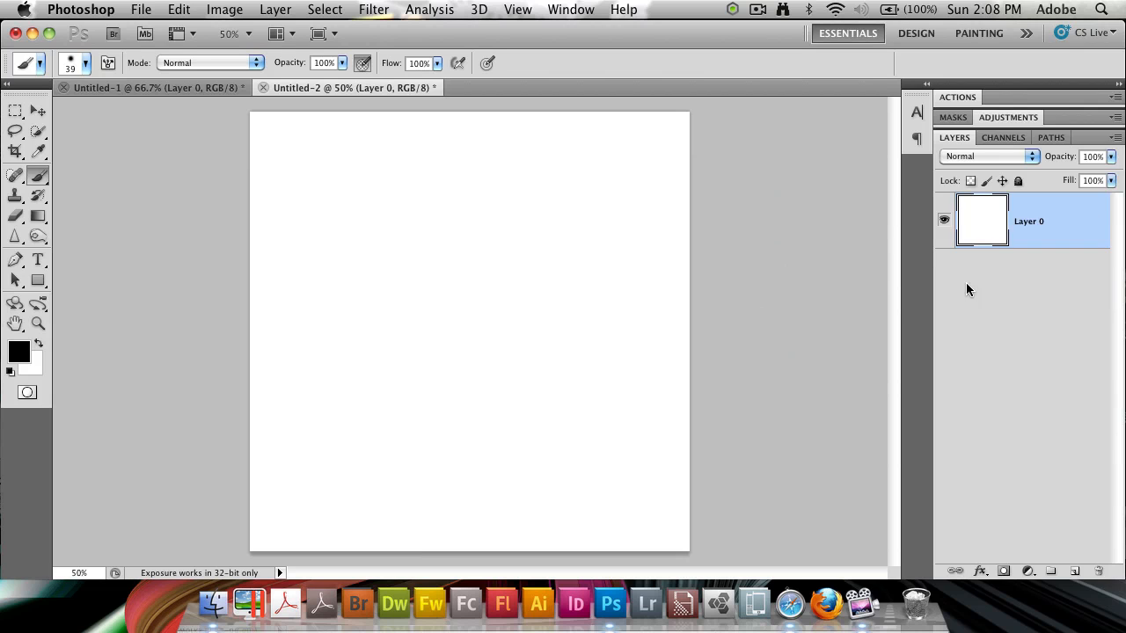
Add a Pattern Overlay layer style to Layer 0 using the Wood pattern.
right_click(1029, 222)
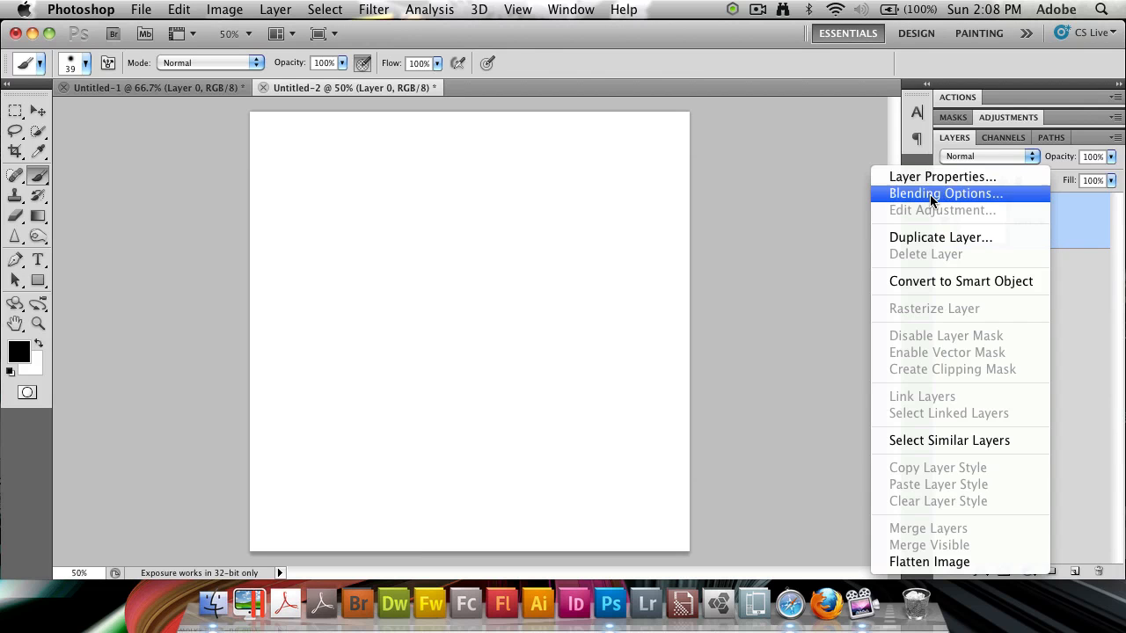
left_click(946, 192)
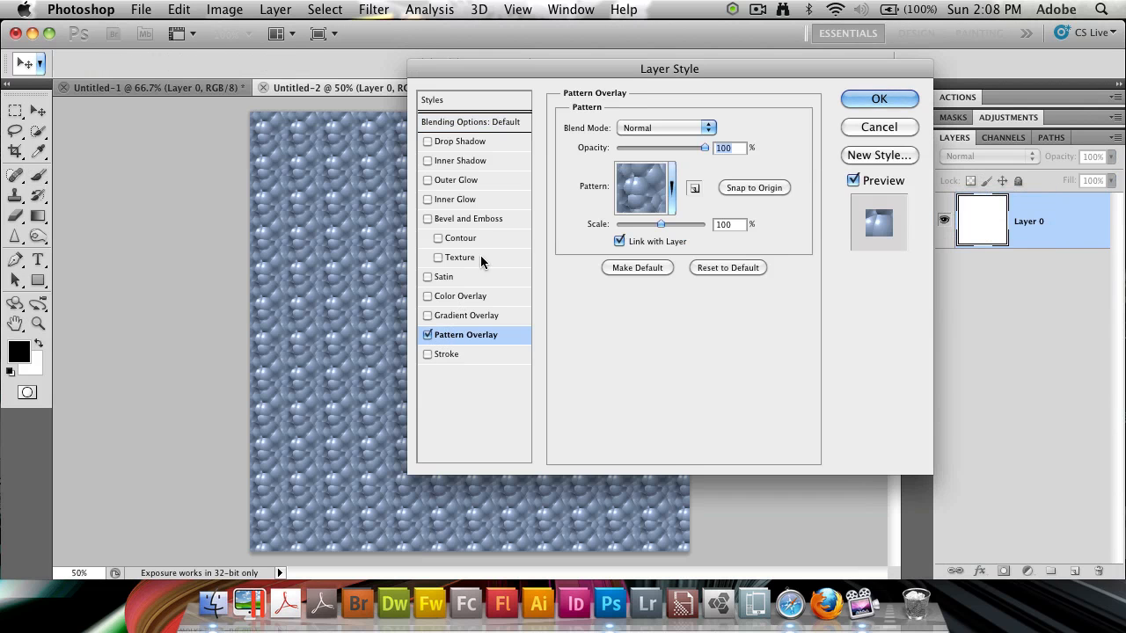
left_click(672, 186)
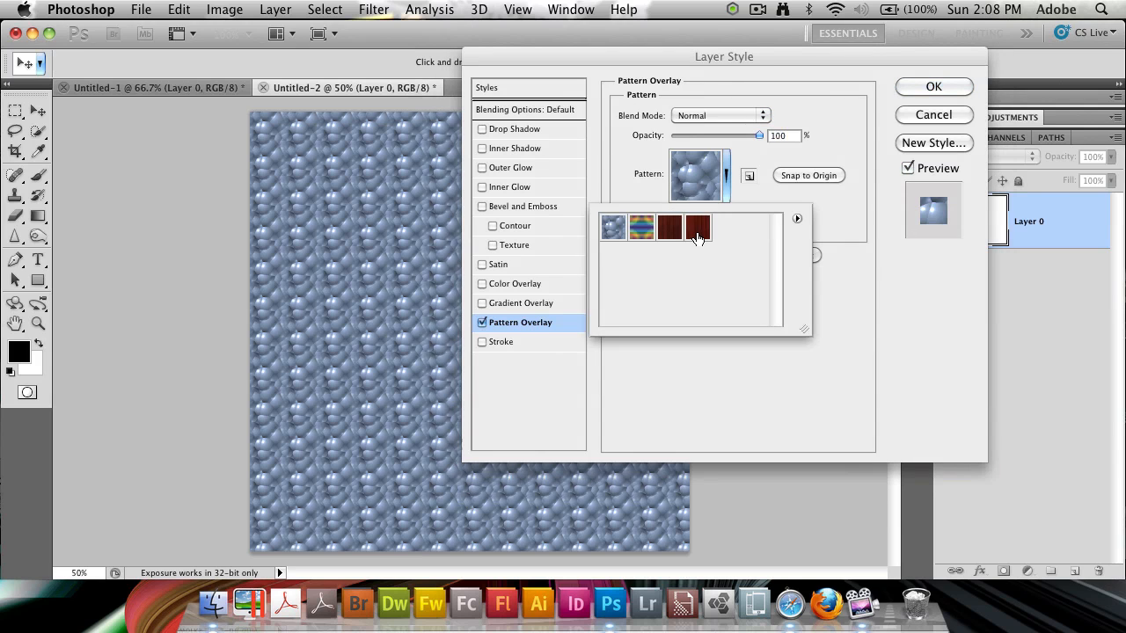
left_click(696, 229)
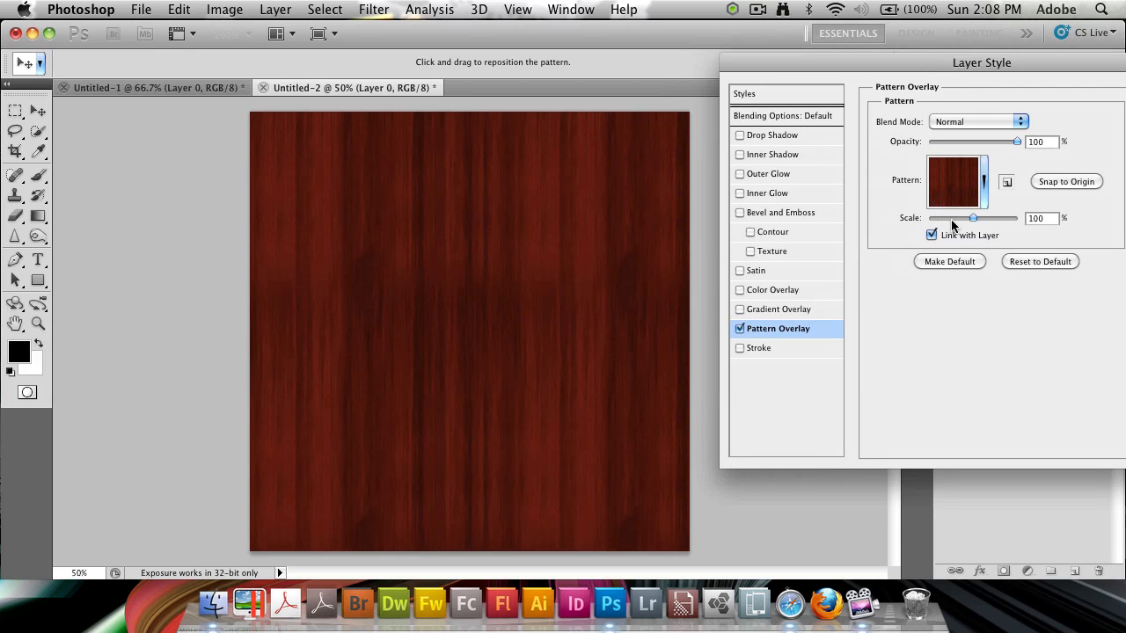
Tune the overlay scale back to roughly 100% so the wood fills the canvas, and confirm.
left_click_drag(971, 218, 932, 218)
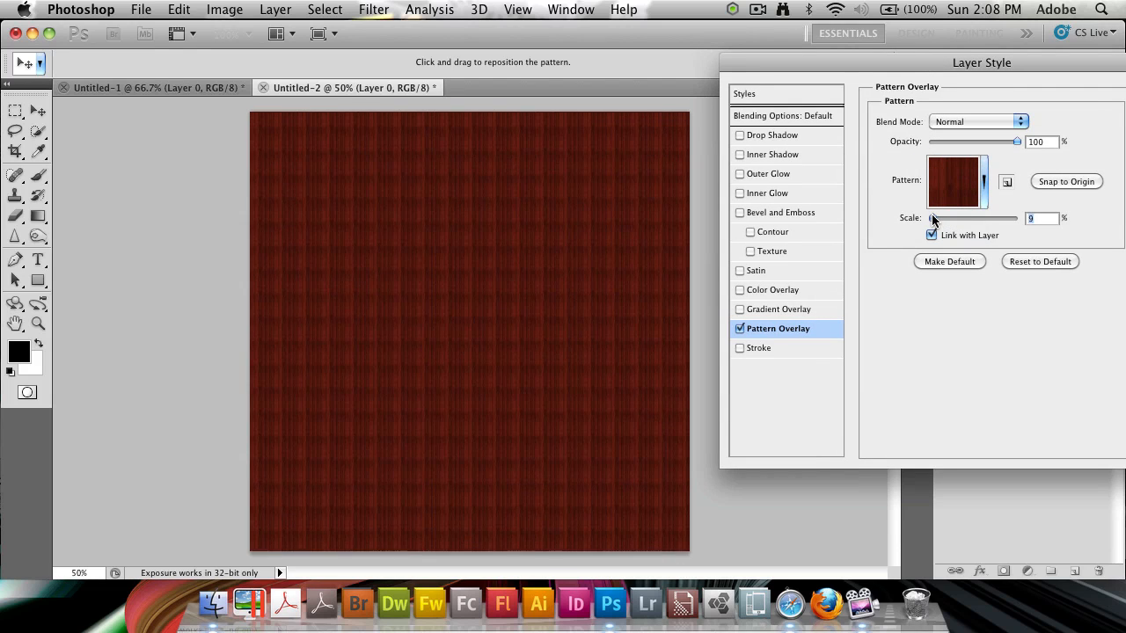
left_click_drag(934, 218, 953, 218)
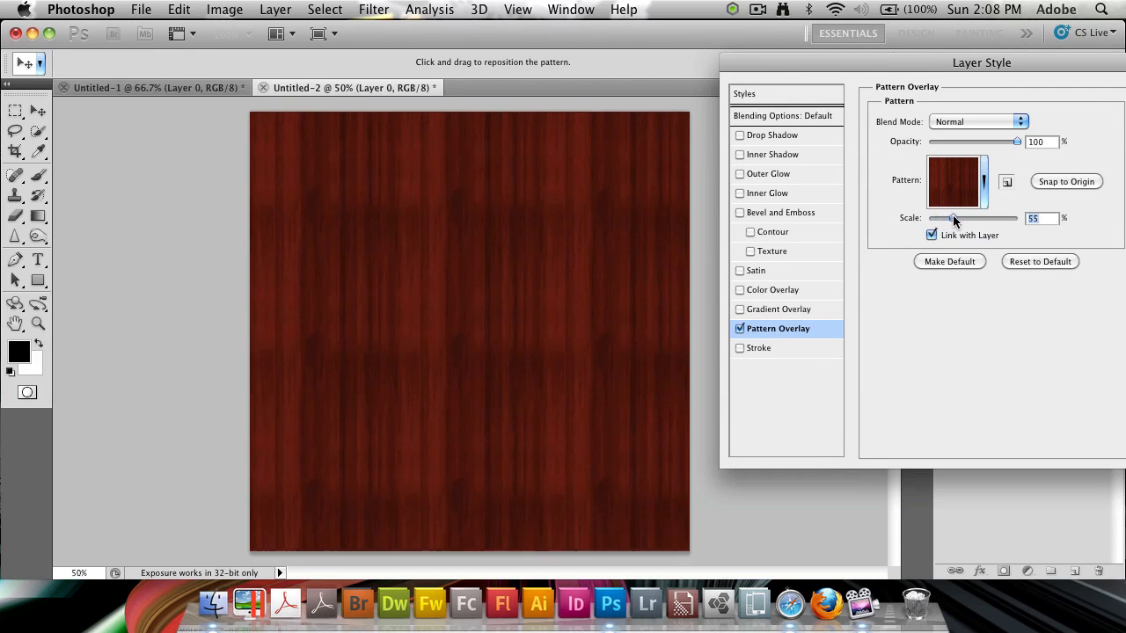
left_click_drag(950, 218, 964, 218)
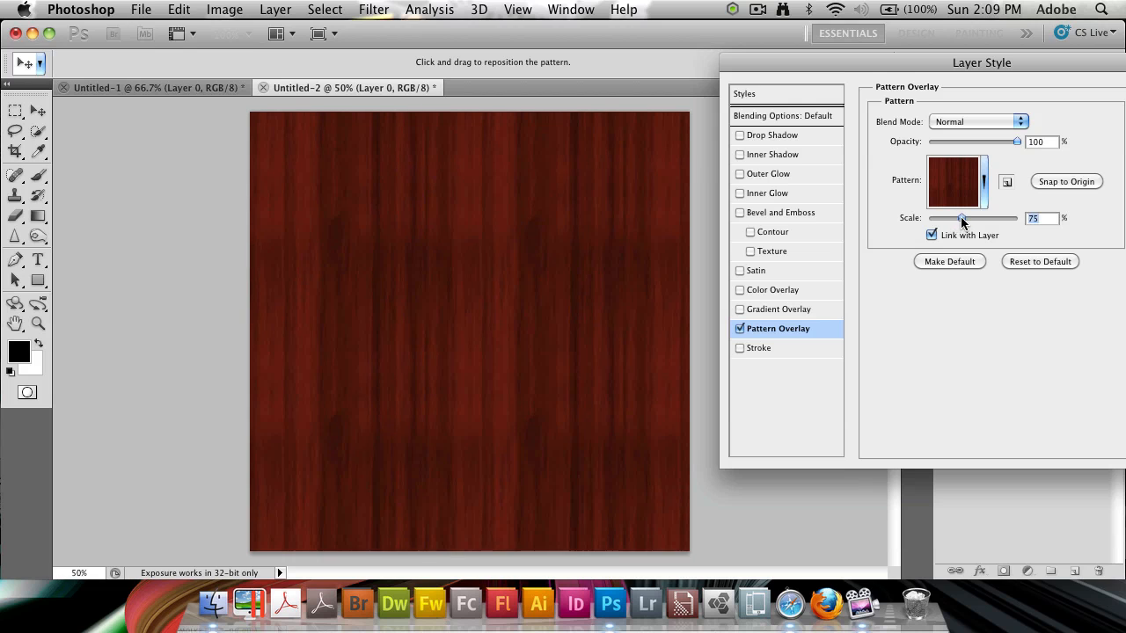
left_click_drag(961, 219, 967, 218)
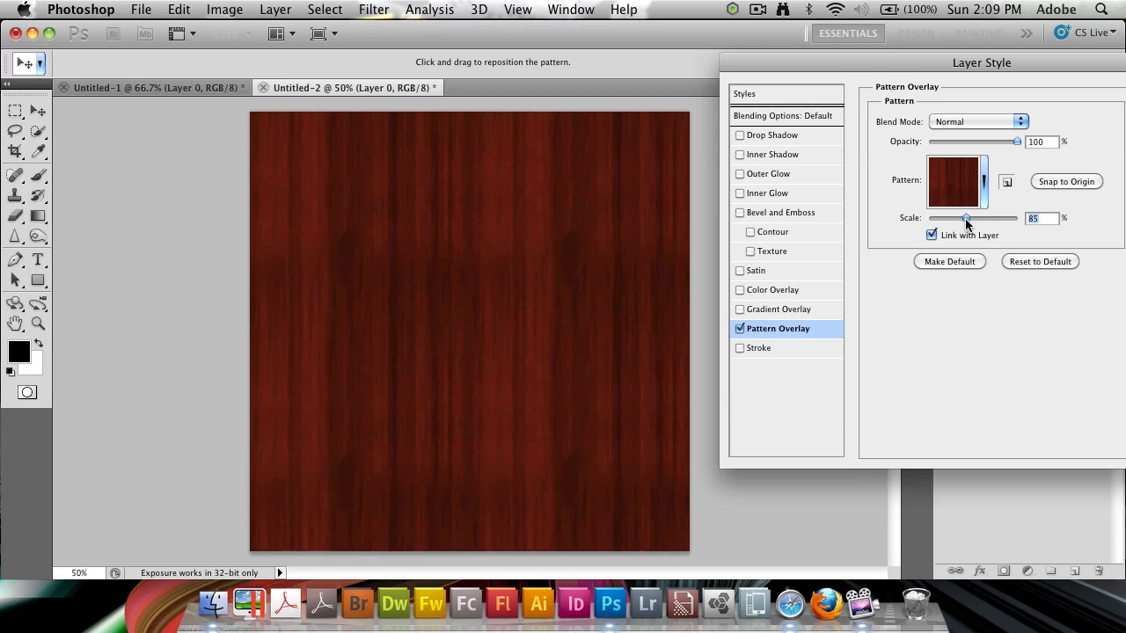
left_click_drag(968, 218, 971, 218)
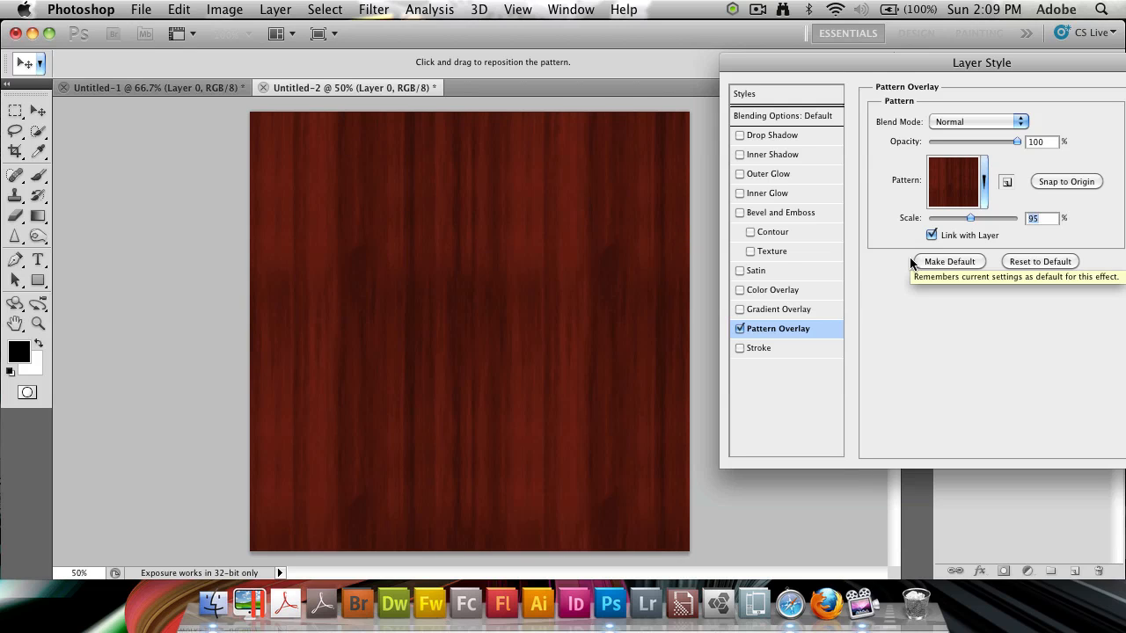
mouse_move(398, 158)
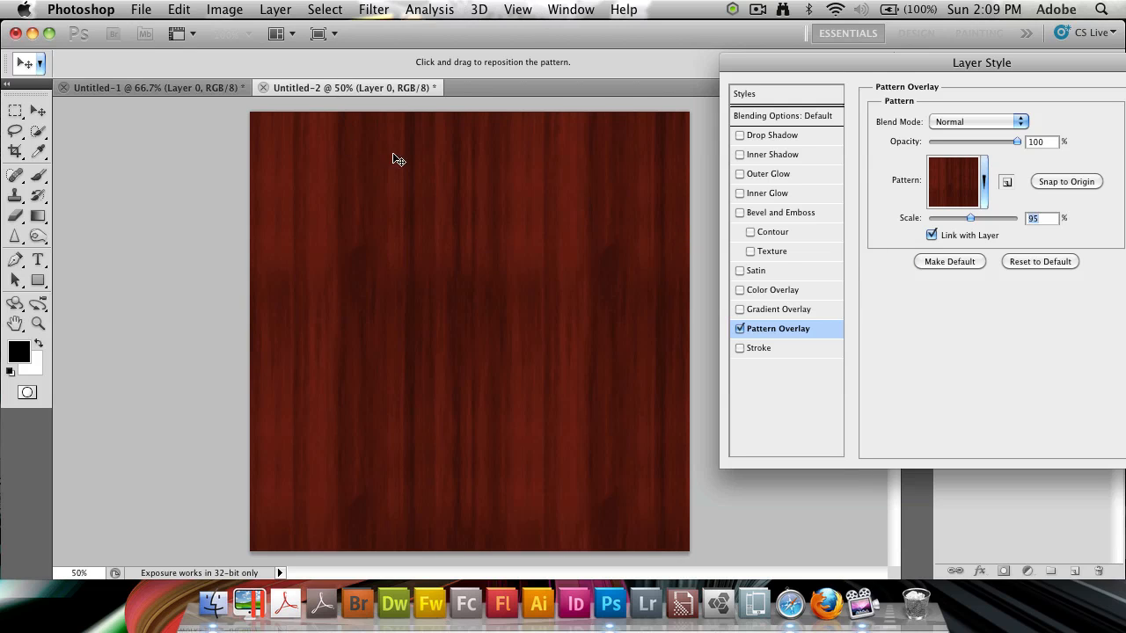
mouse_move(976, 161)
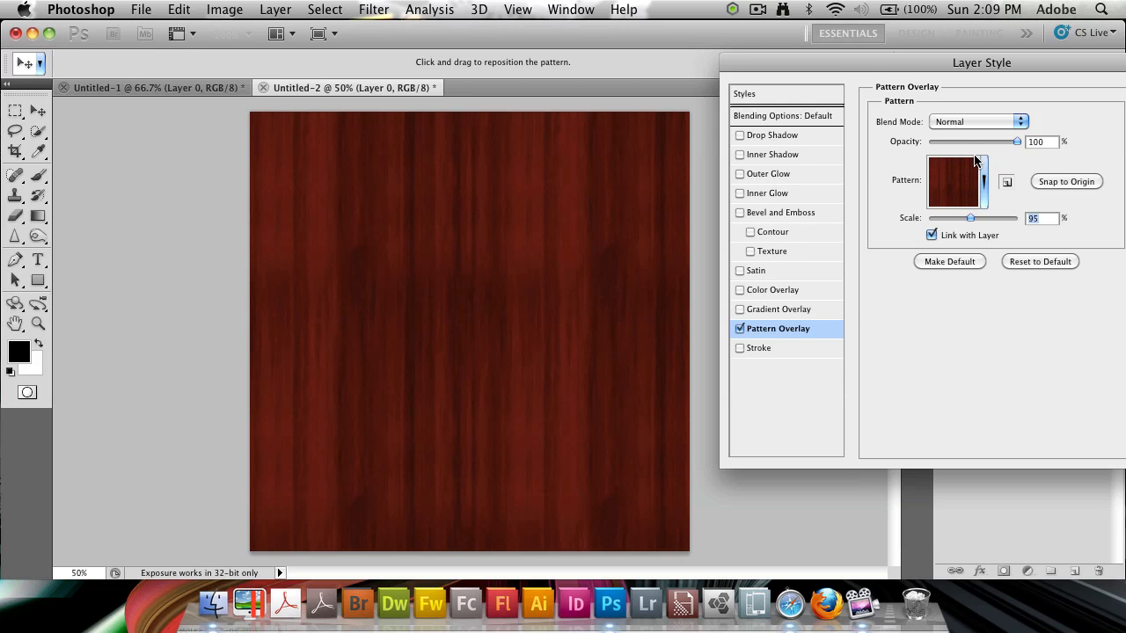
left_click_drag(971, 218, 961, 219)
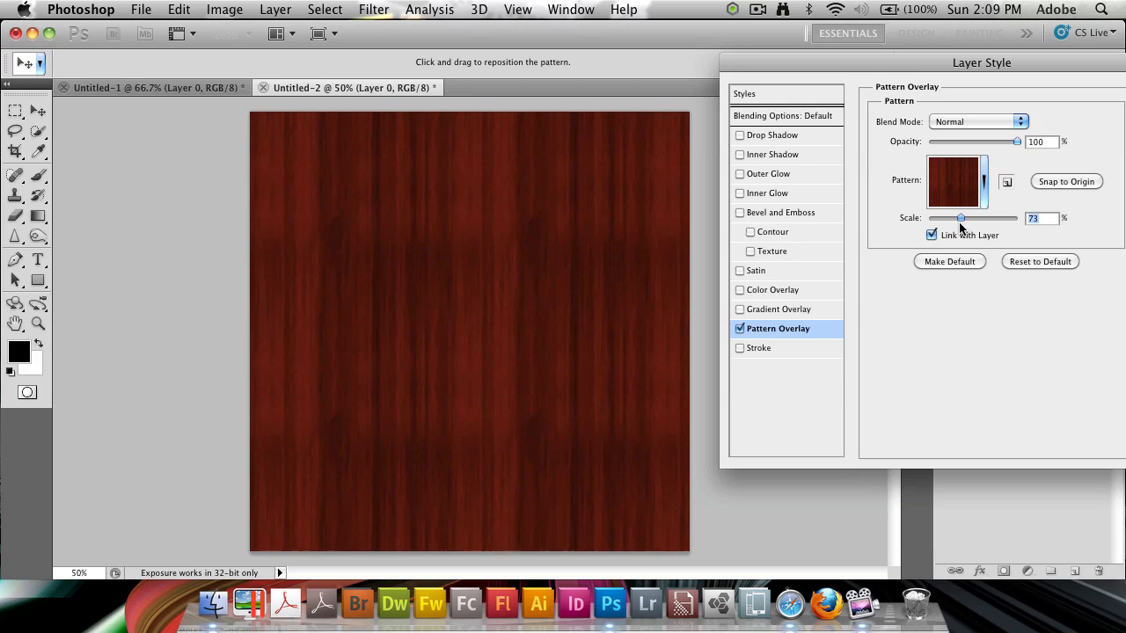
left_click_drag(961, 218, 978, 218)
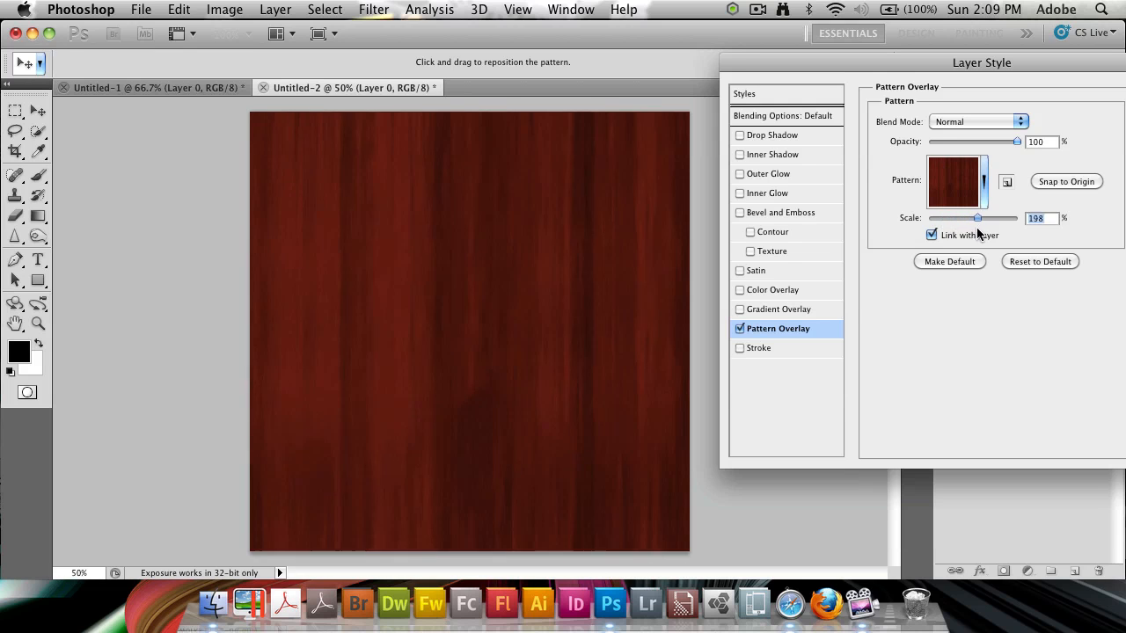
left_click_drag(979, 218, 971, 218)
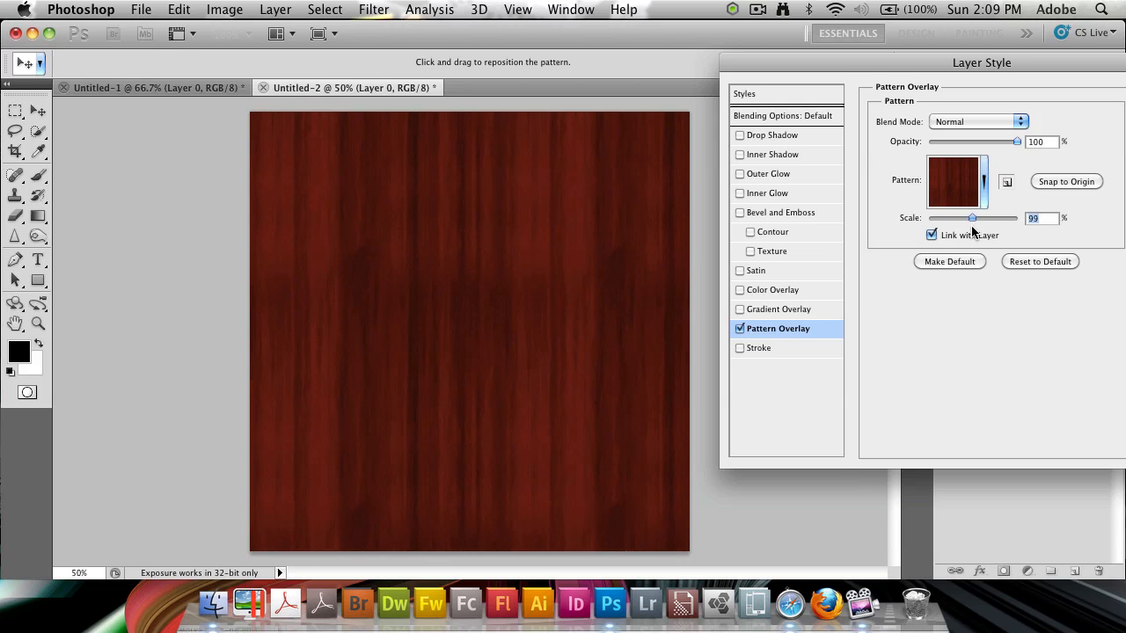
left_click_drag(971, 218, 973, 218)
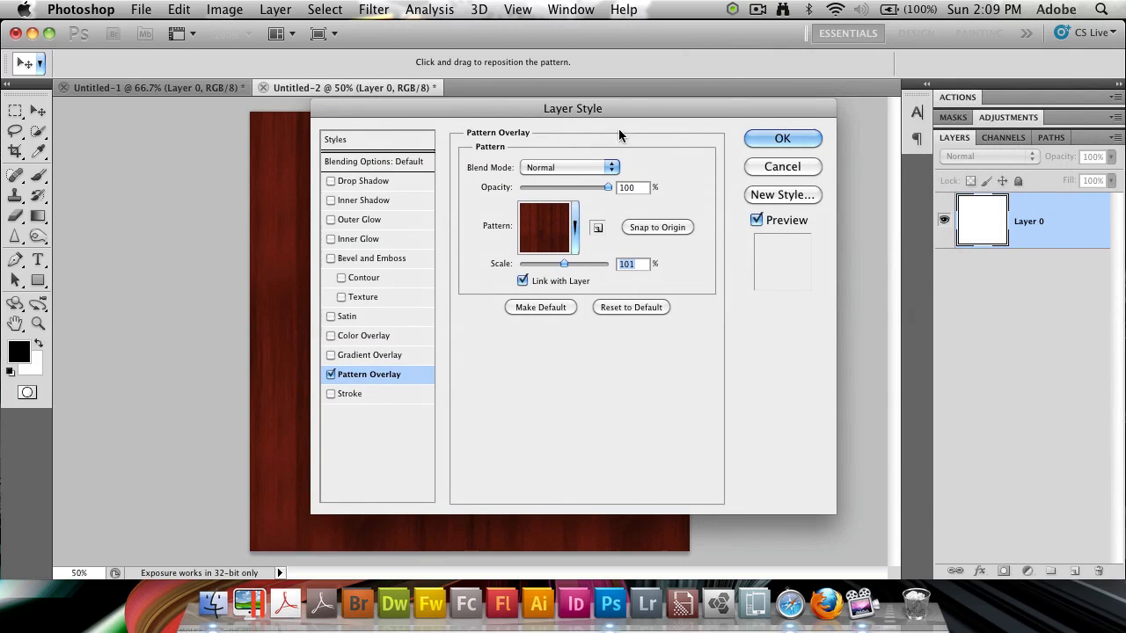
left_click(781, 137)
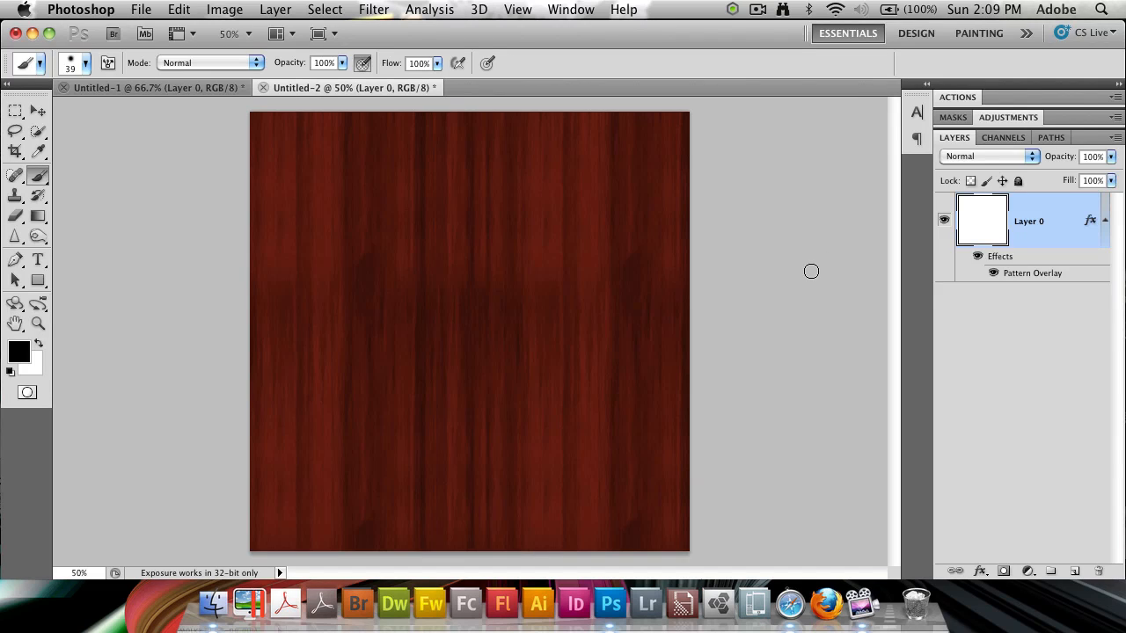